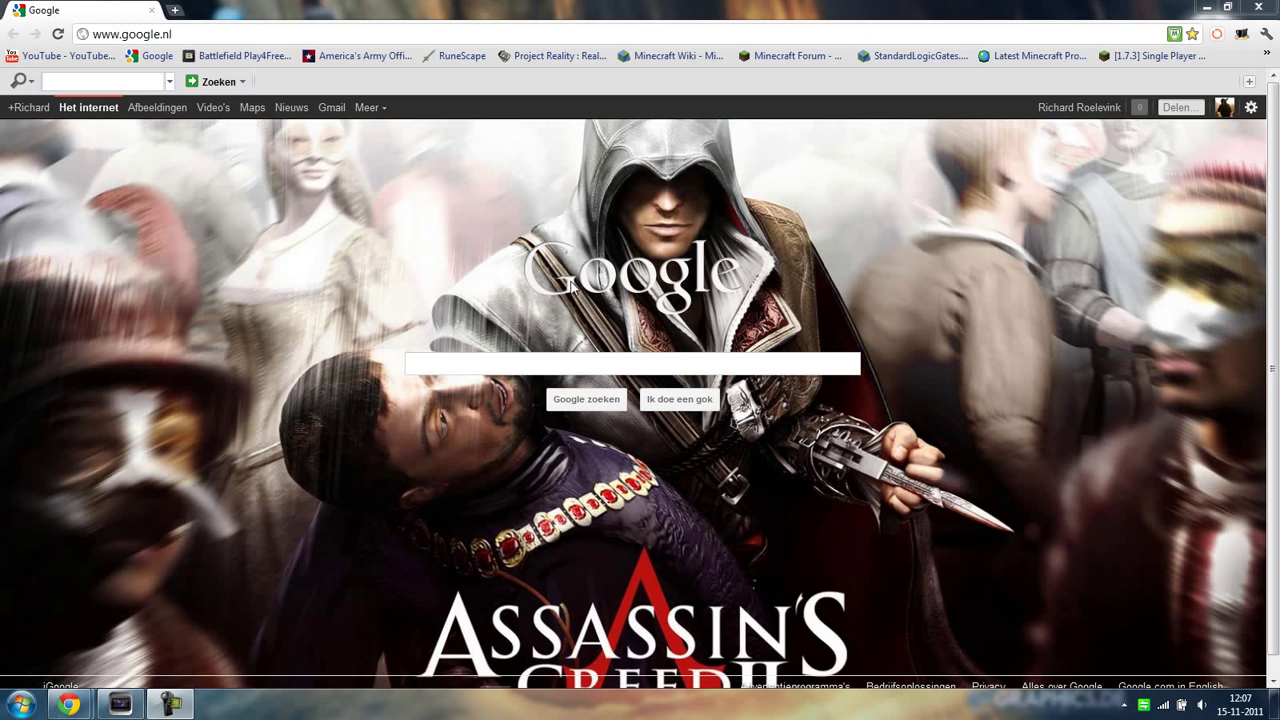
mouse_move(508, 300)
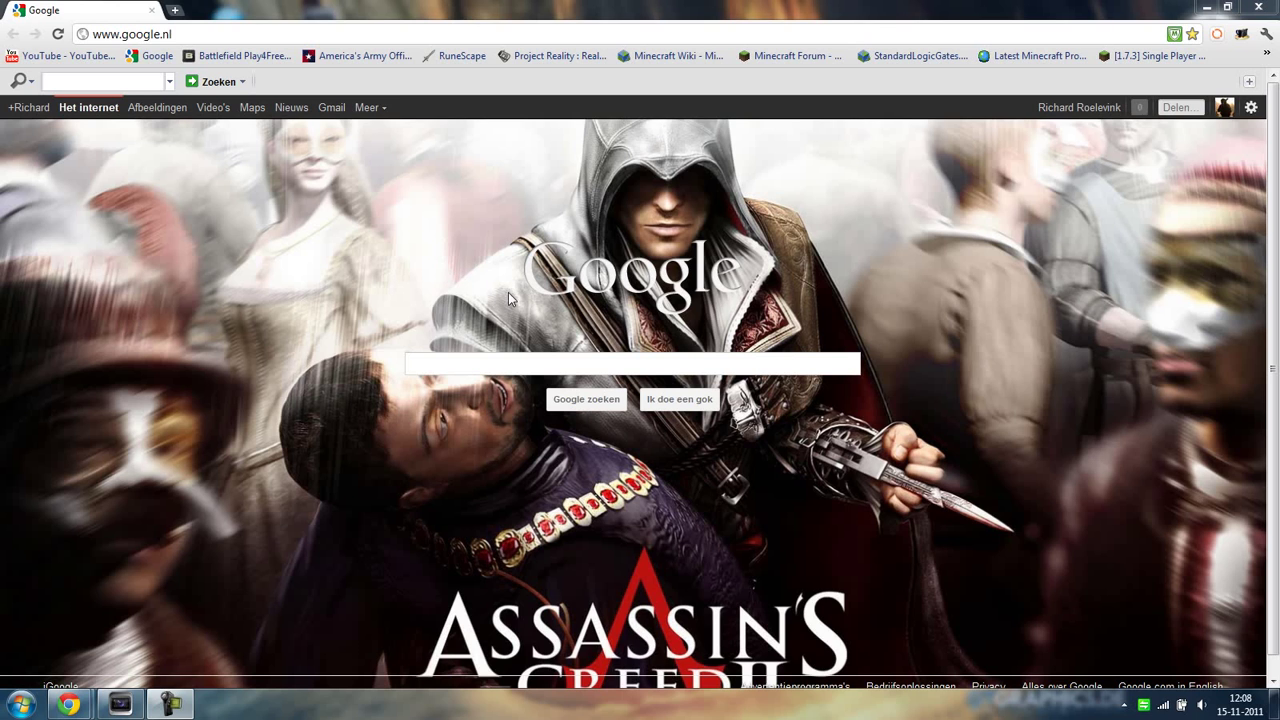
mouse_move(528, 334)
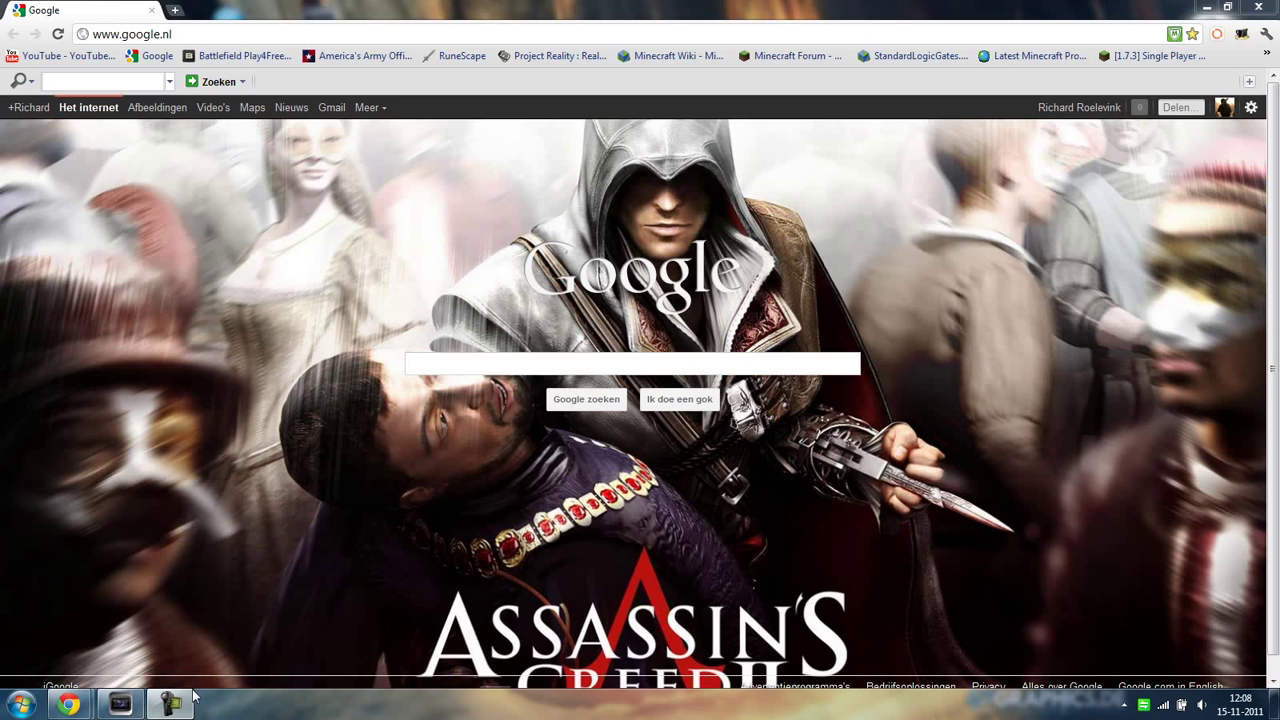
mouse_move(950, 530)
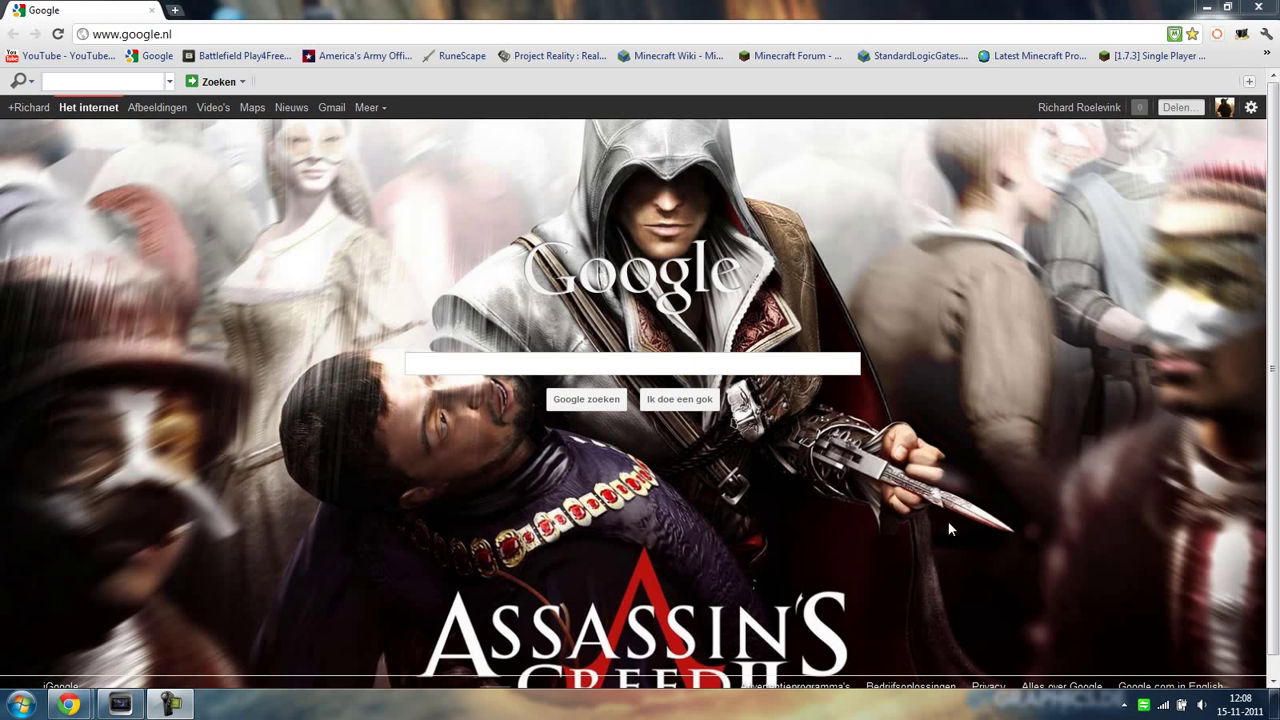
mouse_move(858, 468)
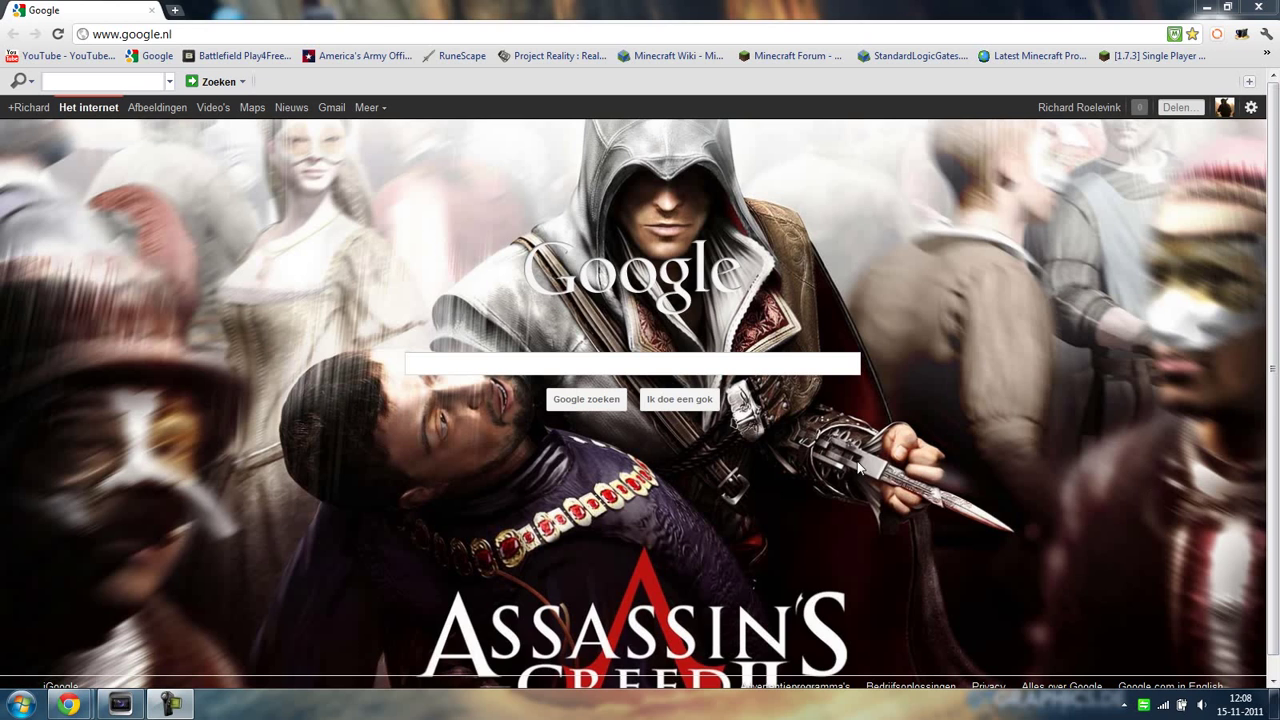
mouse_move(836, 448)
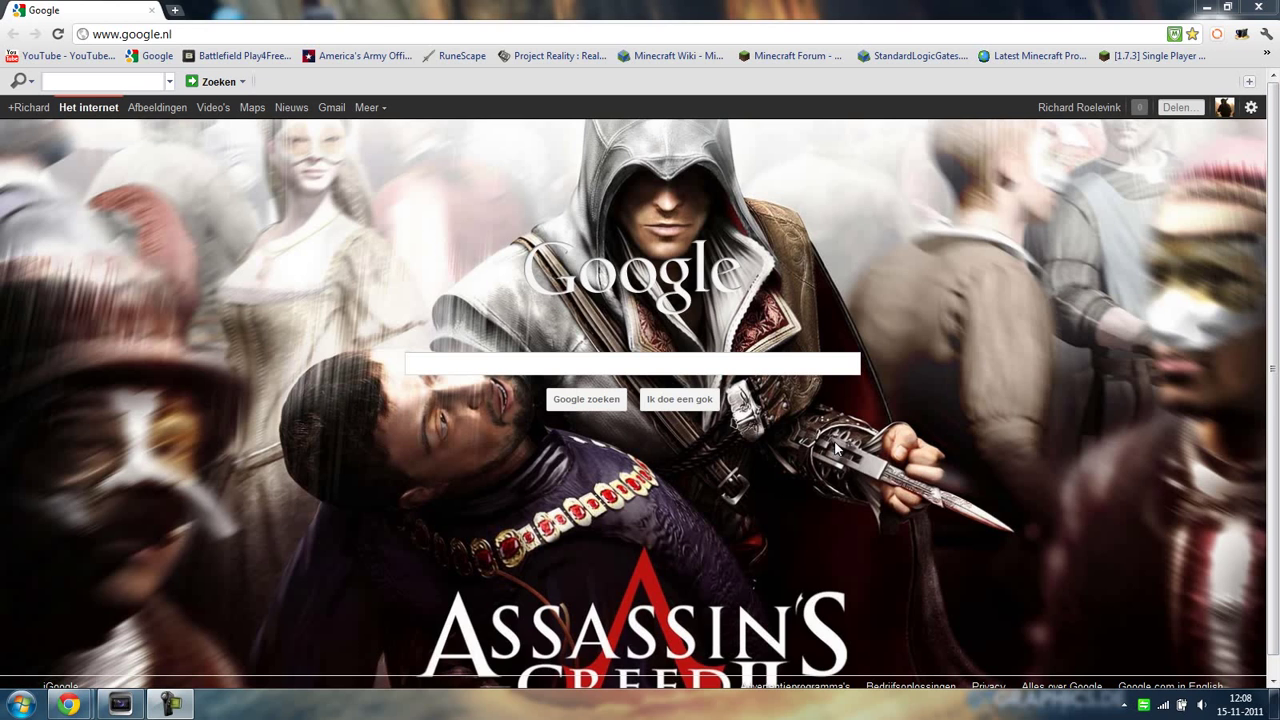
mouse_move(512, 300)
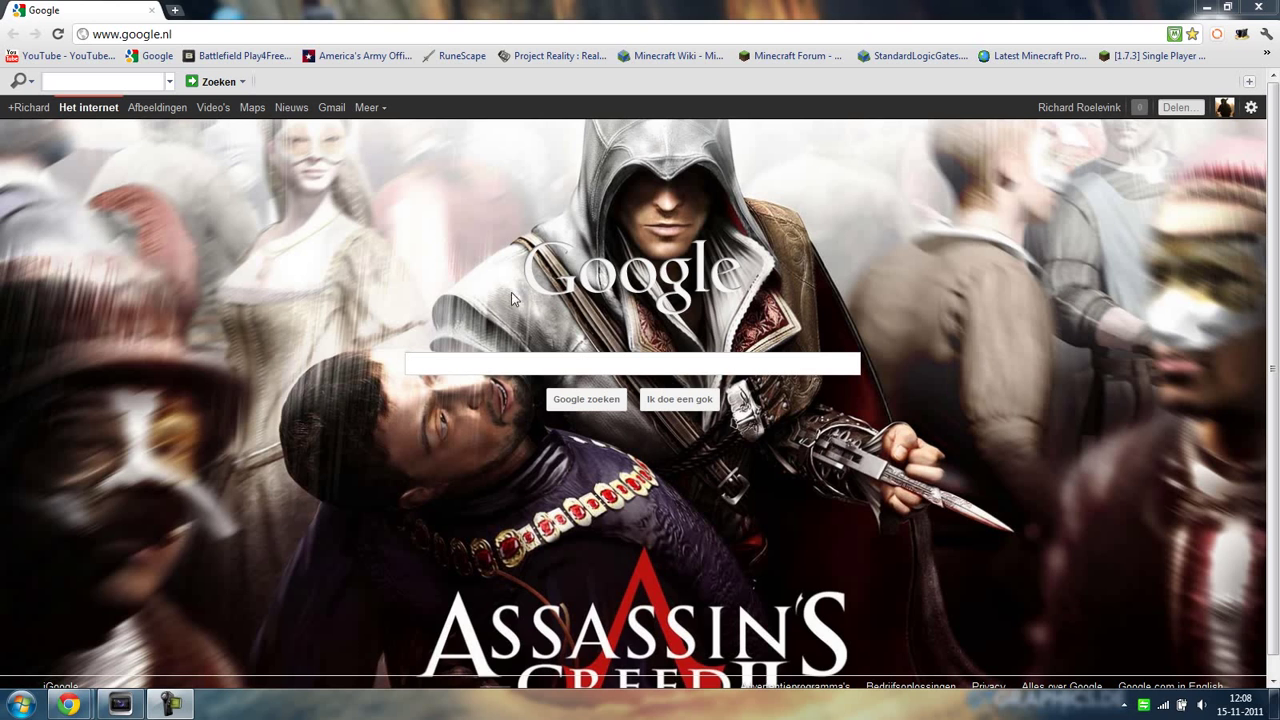
mouse_move(918, 294)
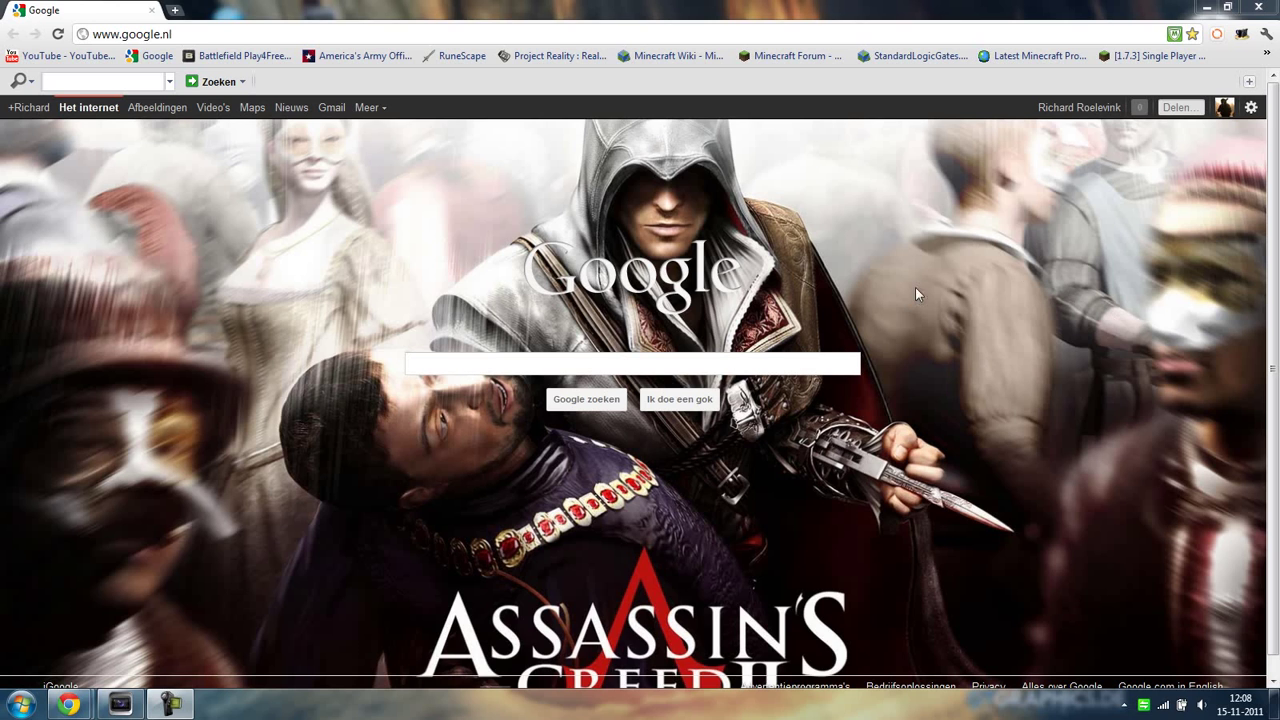
mouse_move(708, 308)
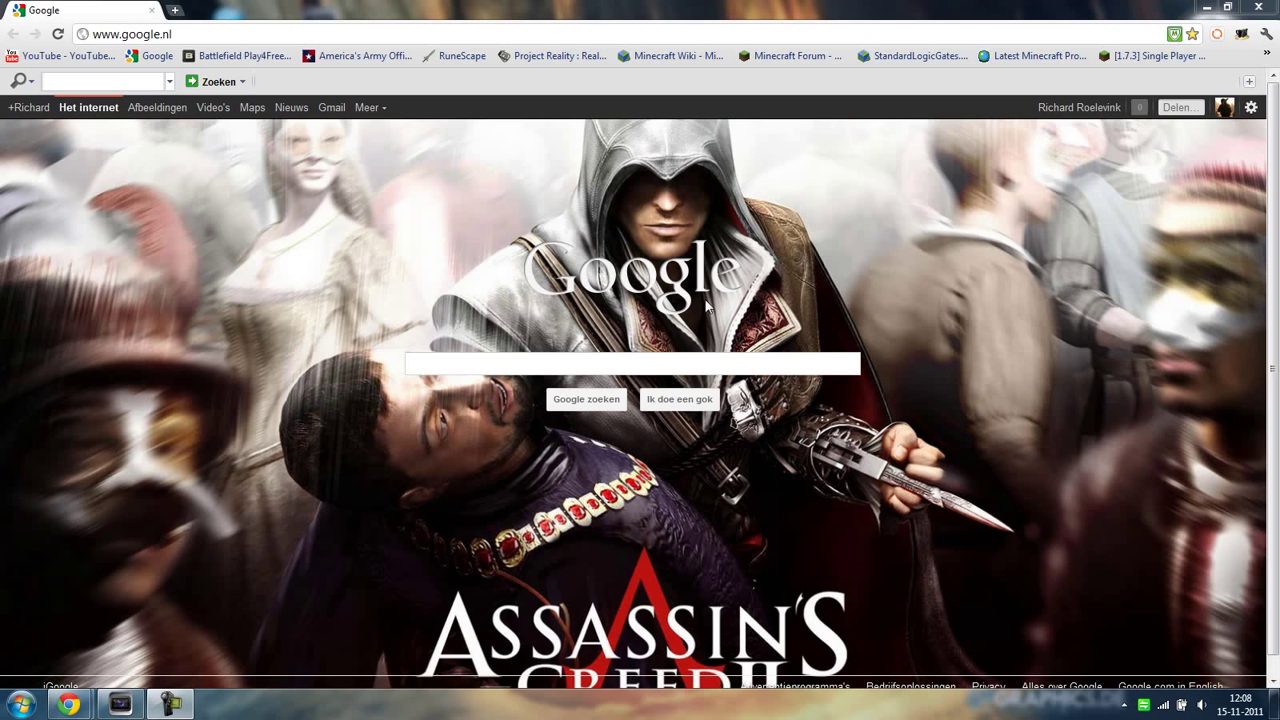
mouse_move(710, 340)
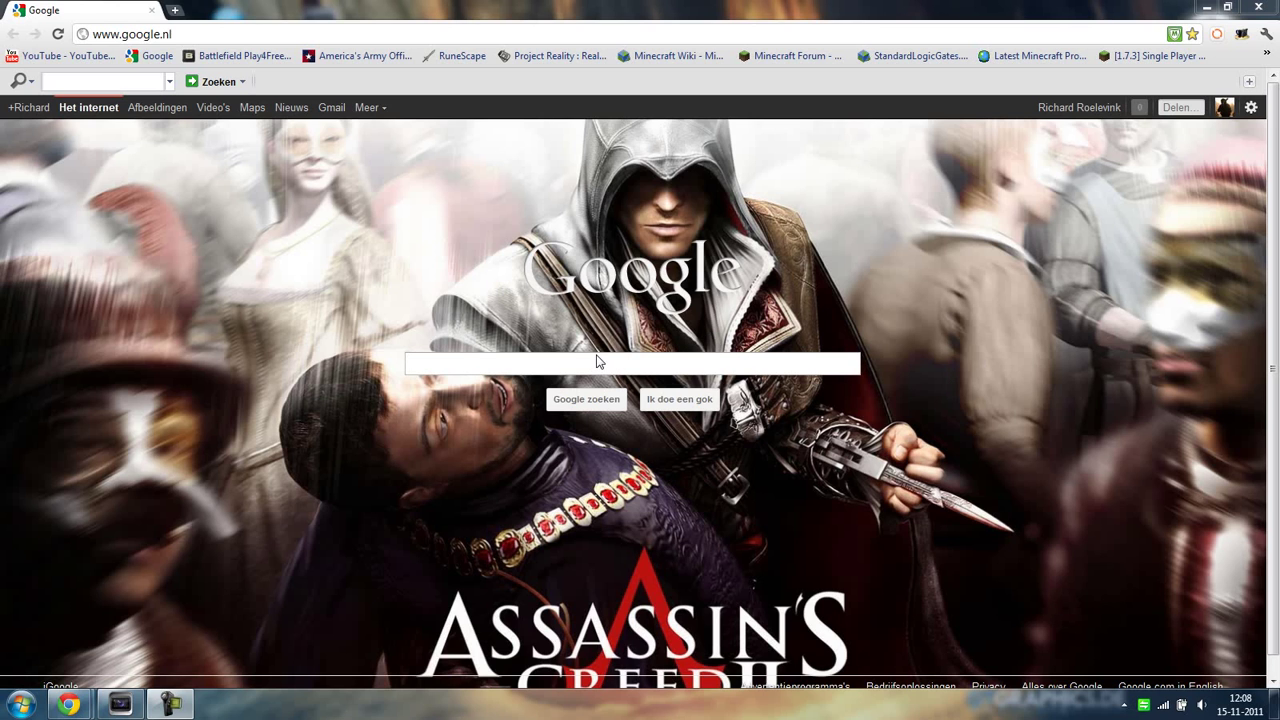
mouse_move(436, 400)
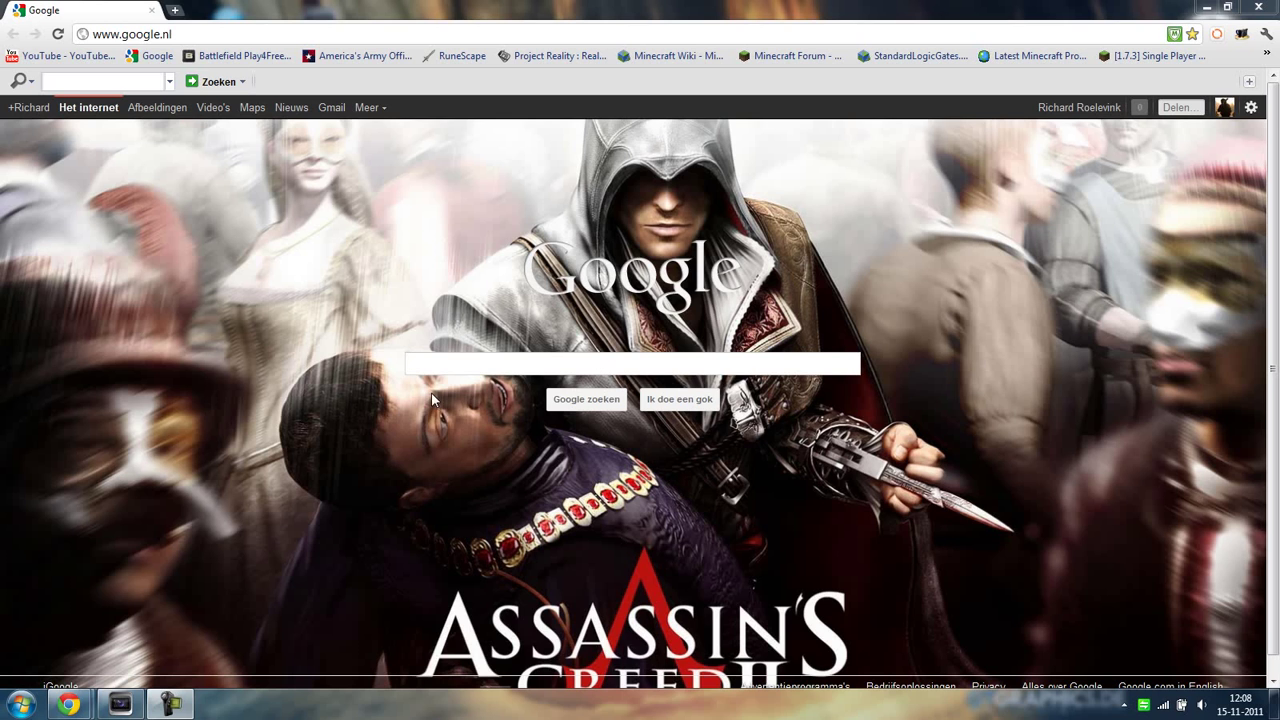
mouse_move(612, 272)
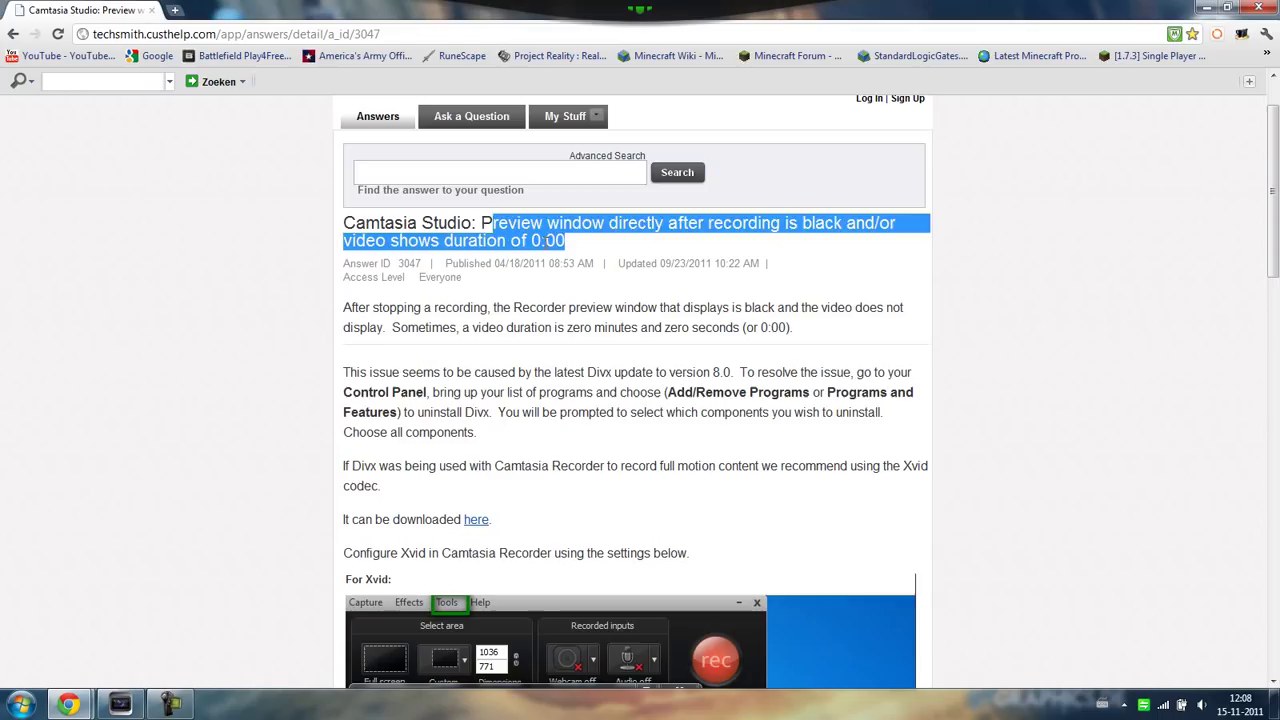
- Clear the text selection in the TechSmith article title
left_click(264, 396)
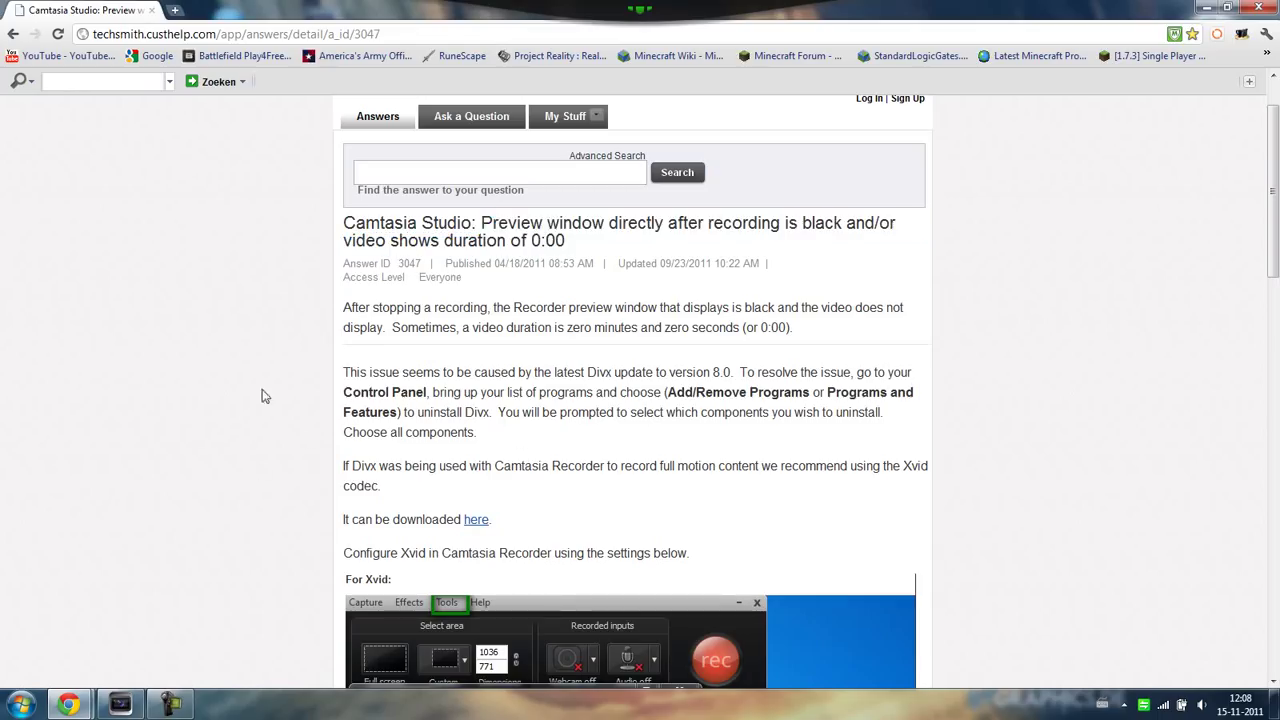
mouse_move(408, 292)
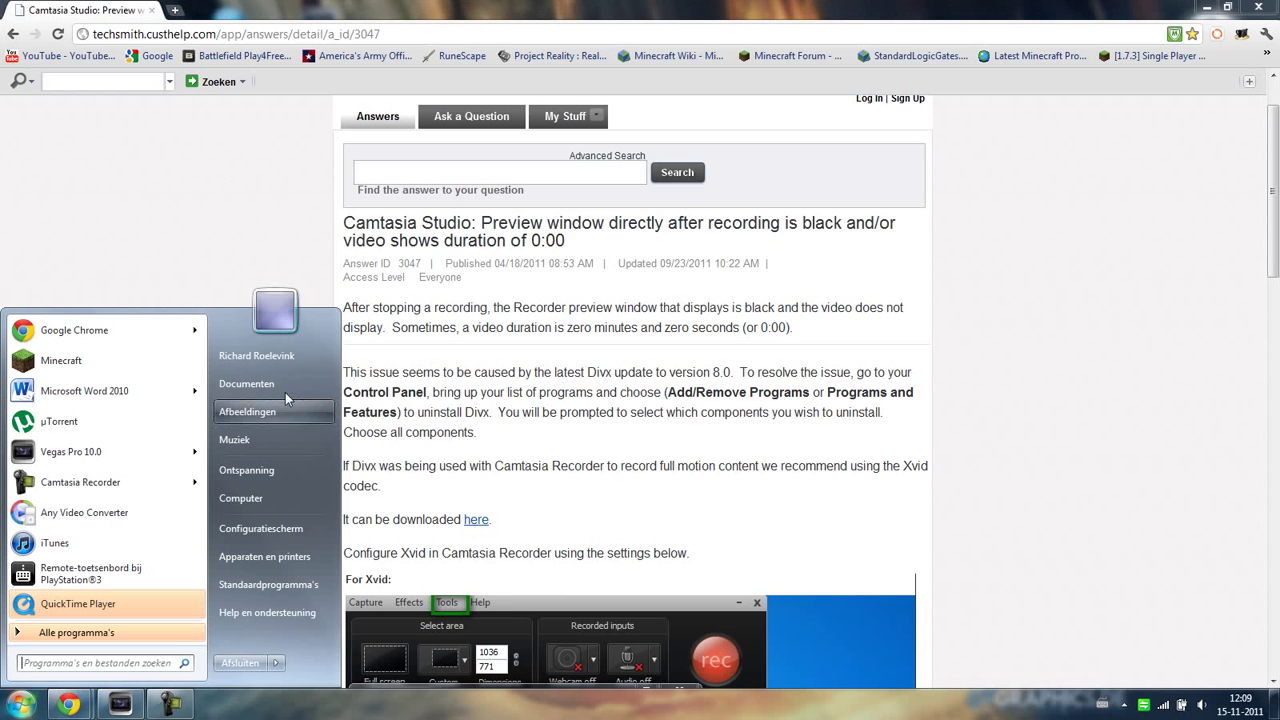
mouse_move(380, 490)
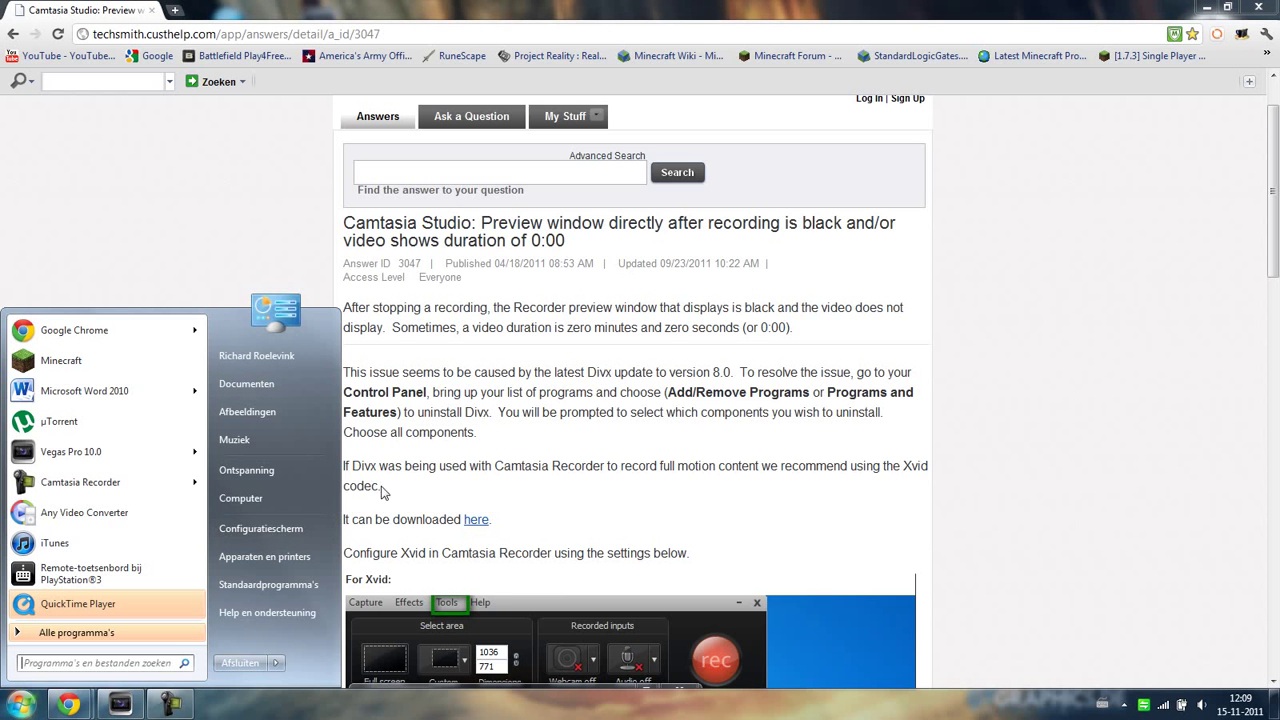
- Browse the installed-programs list under 'Een programma verwijderen', then return to the article
left_click(260, 528)
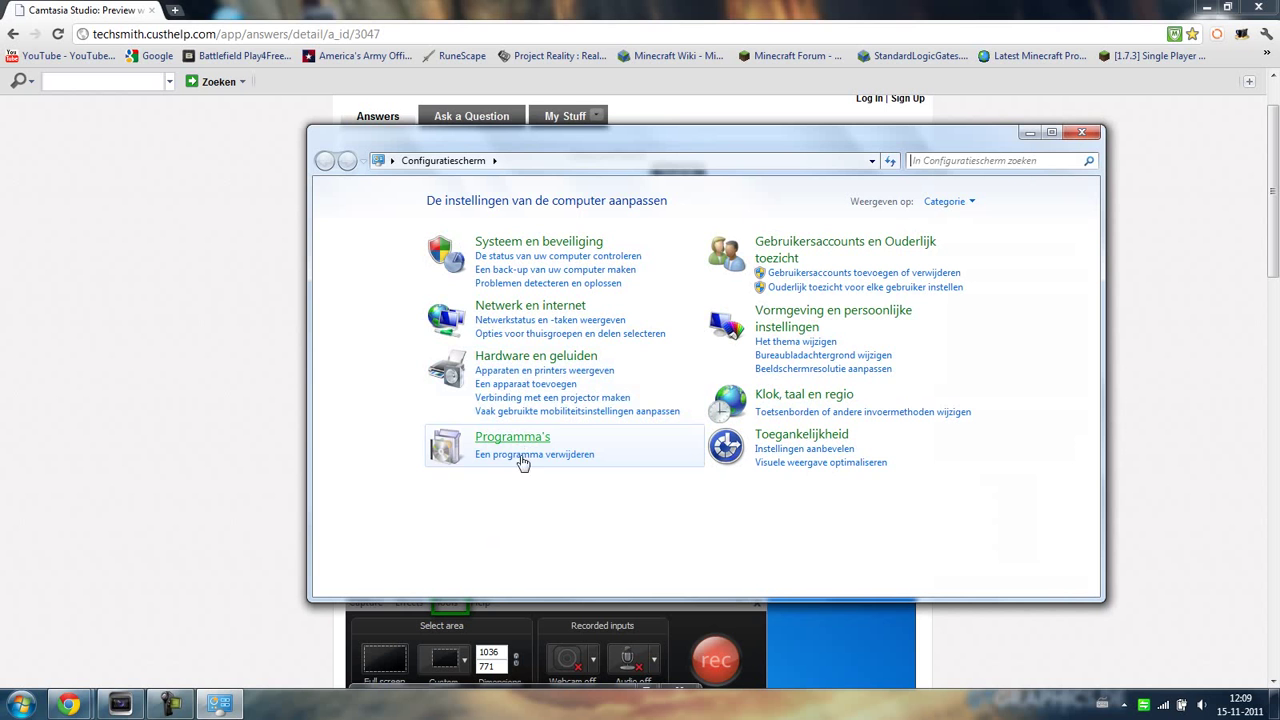
left_click(512, 436)
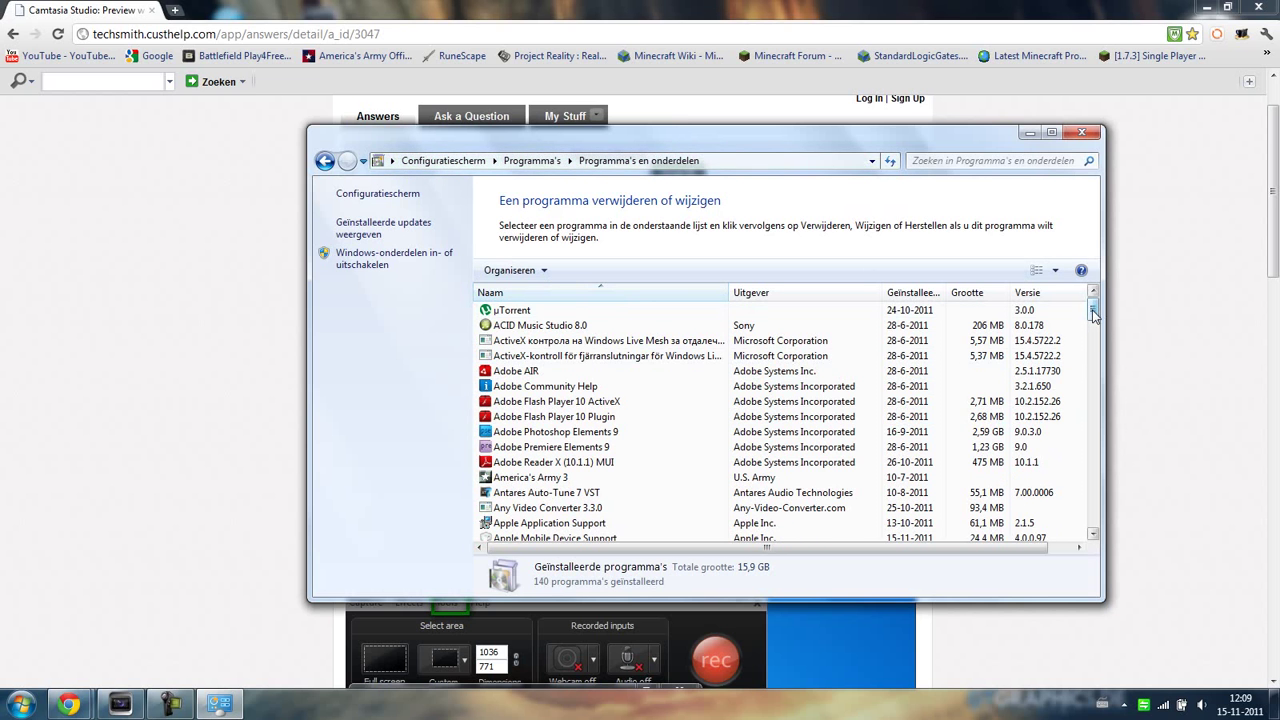
scroll("down", 3)
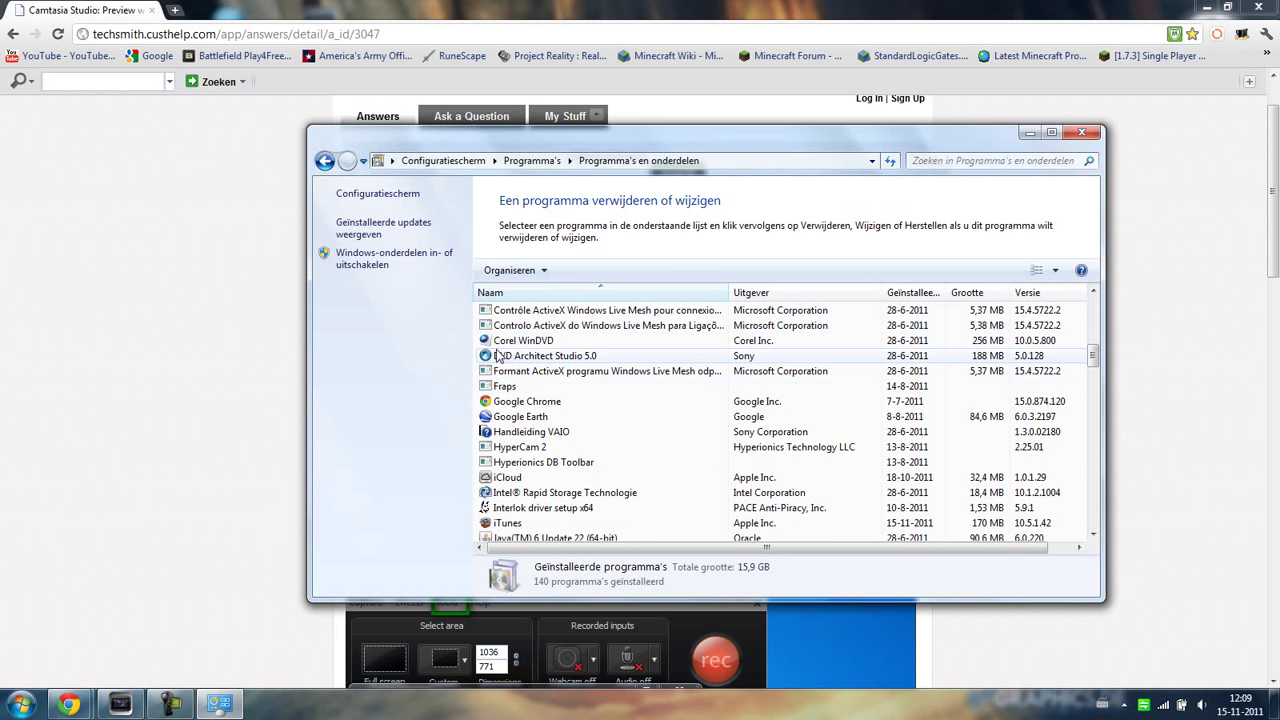
mouse_move(612, 370)
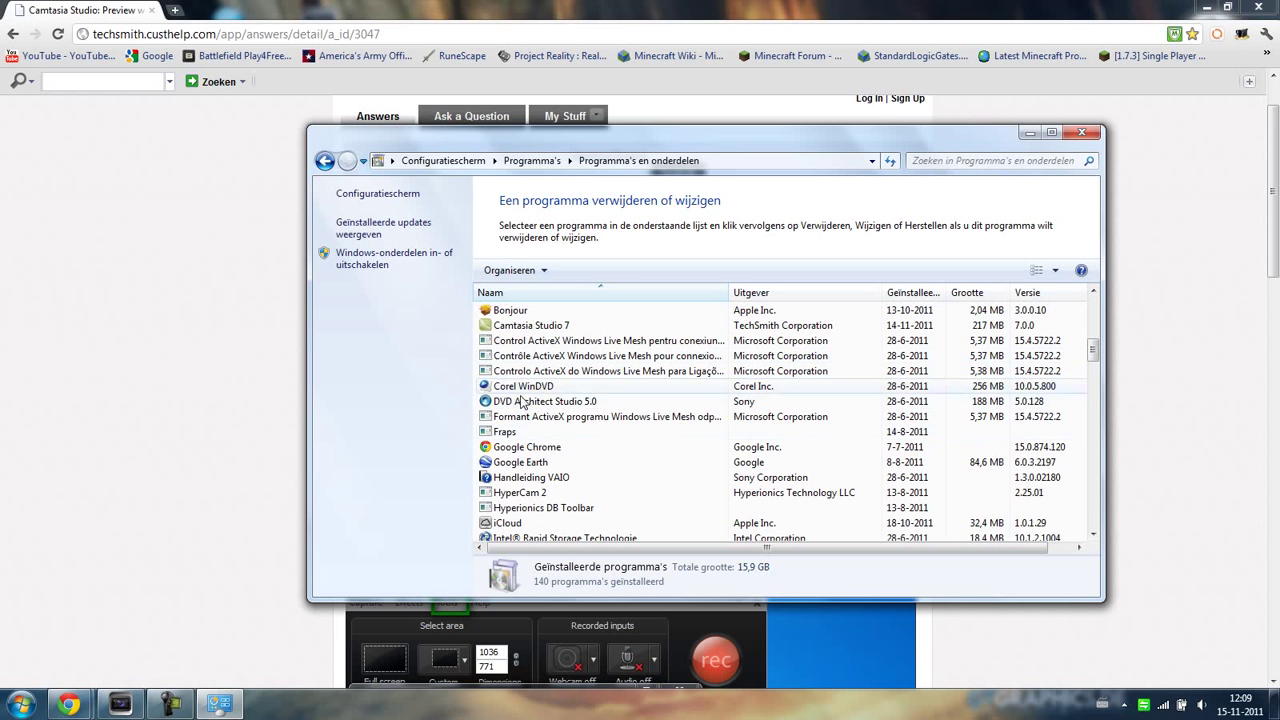
mouse_move(528, 456)
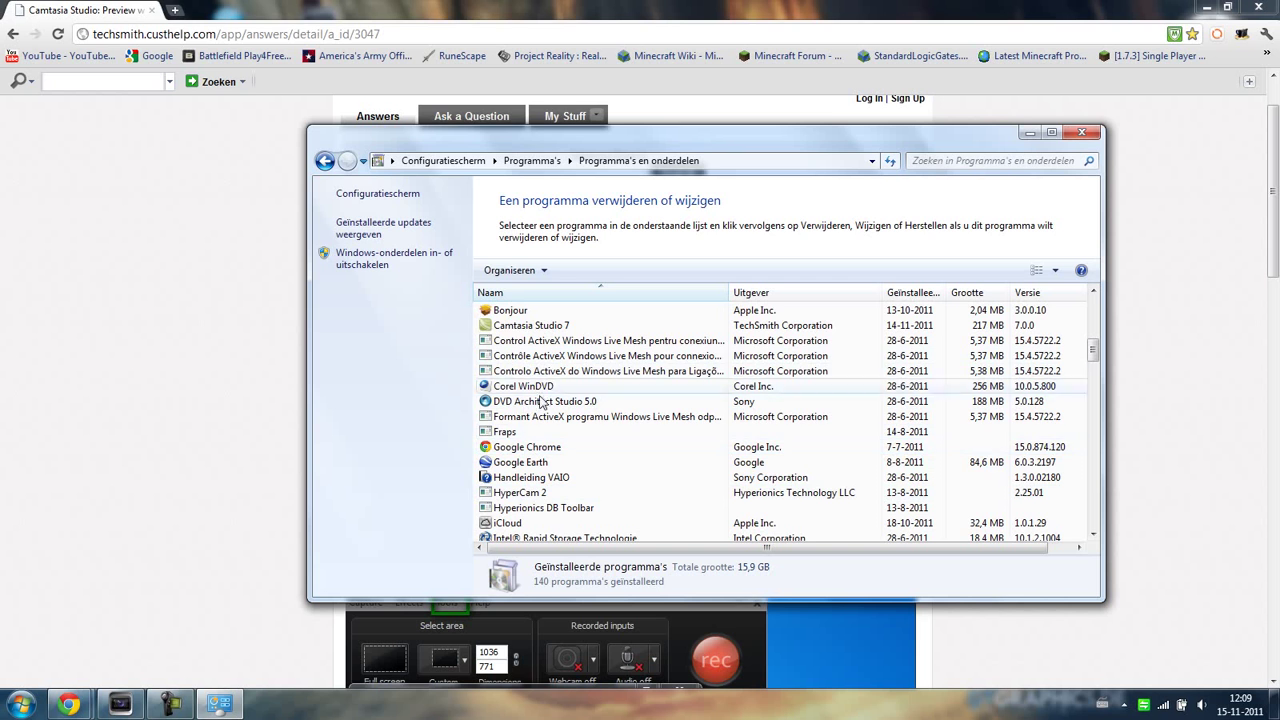
left_click(544, 400)
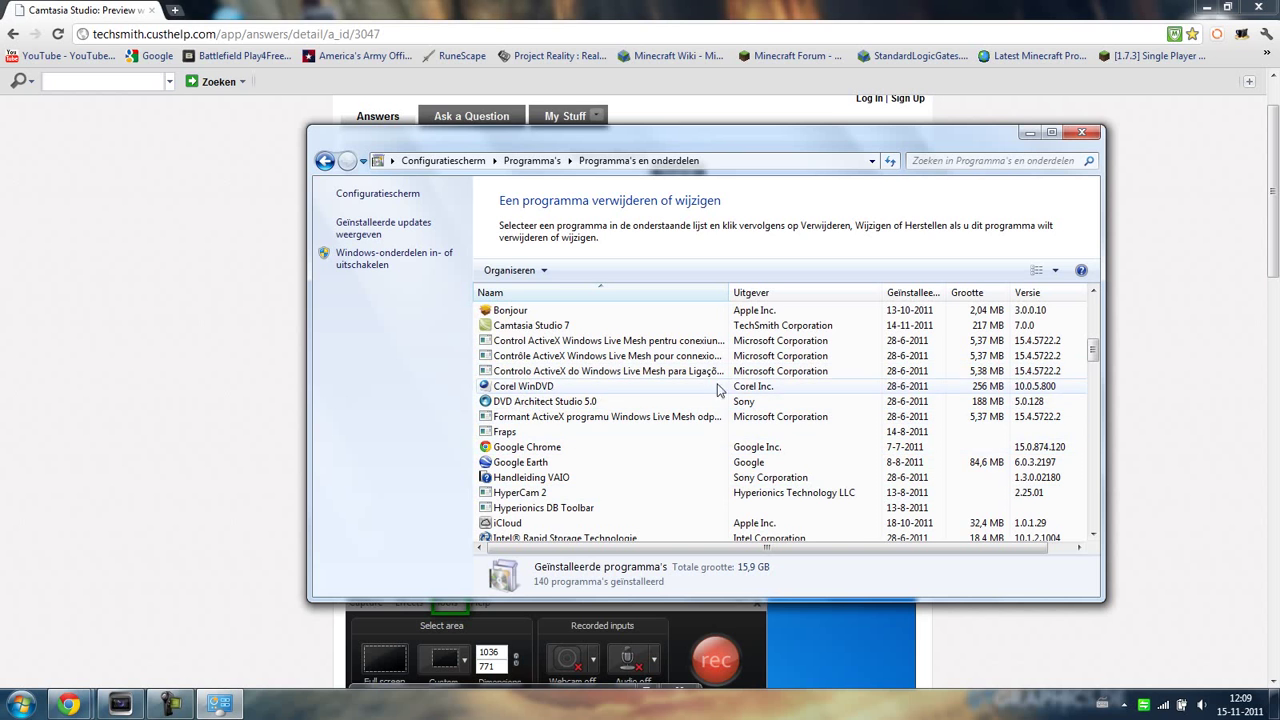
left_click(606, 416)
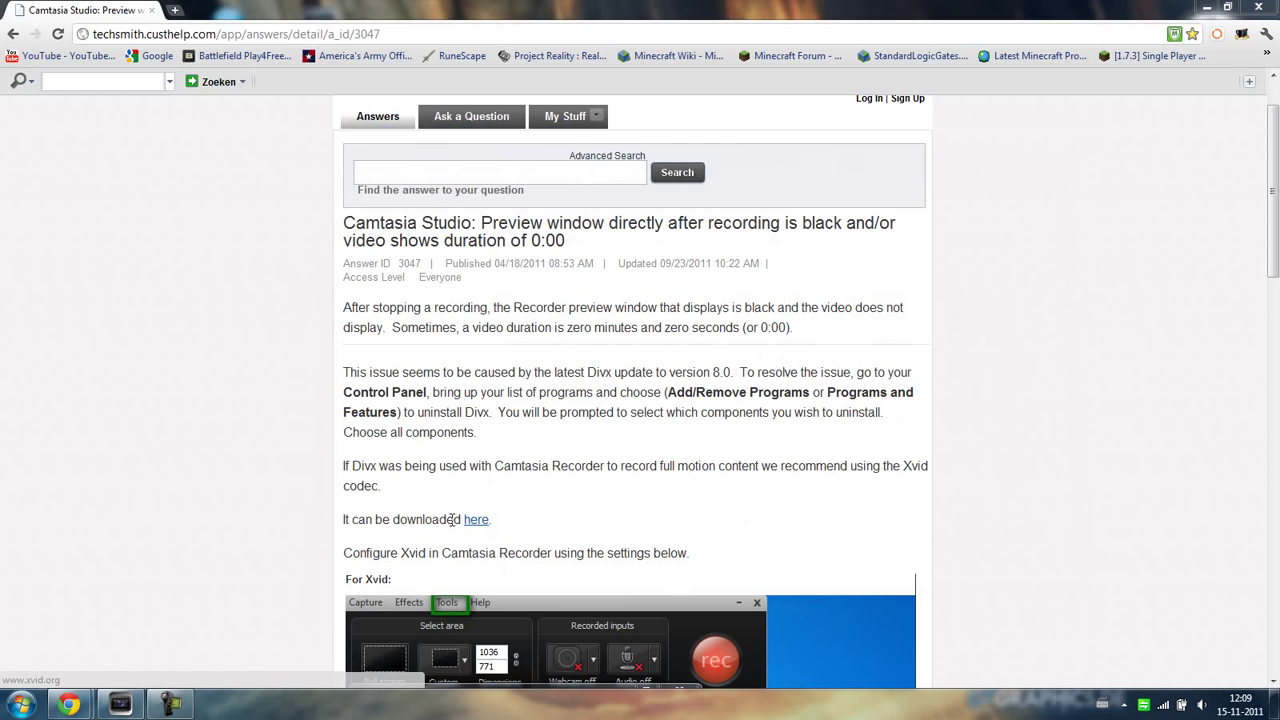
- Follow the article's 'here' link to xvid.org and go to the Xvid video codec section
left_click_drag(344, 520, 504, 520)
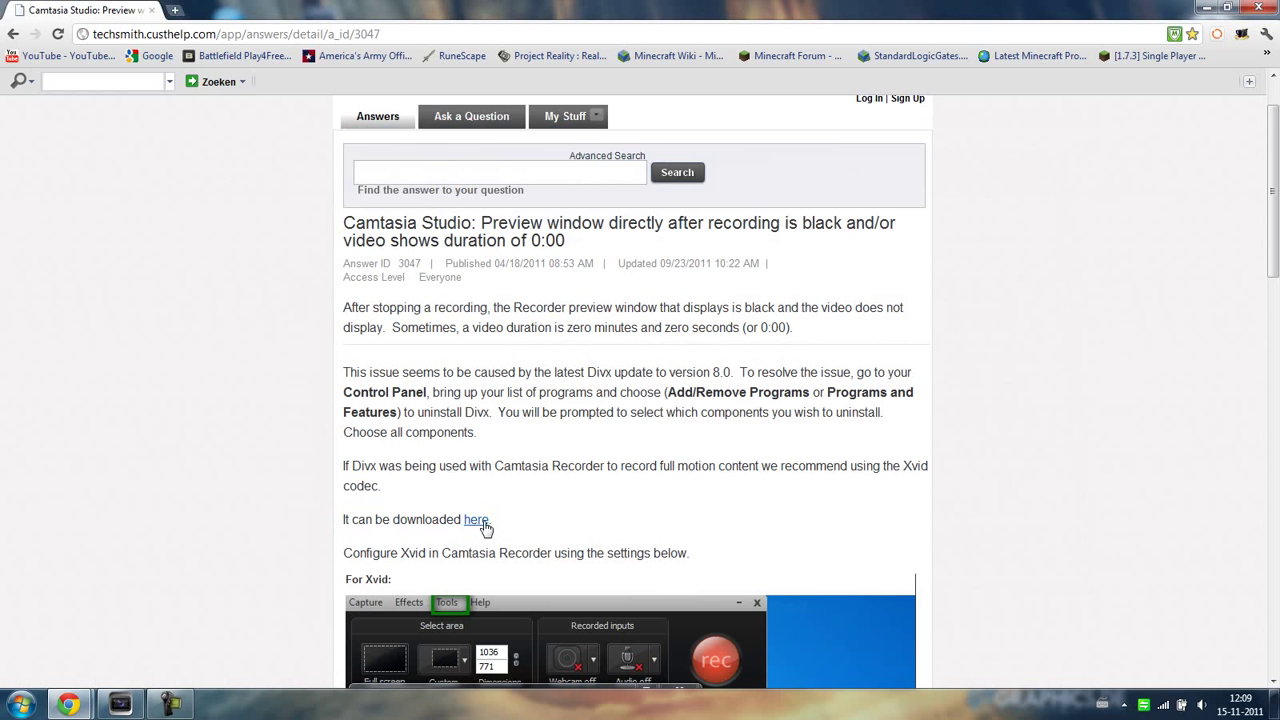
left_click(476, 520)
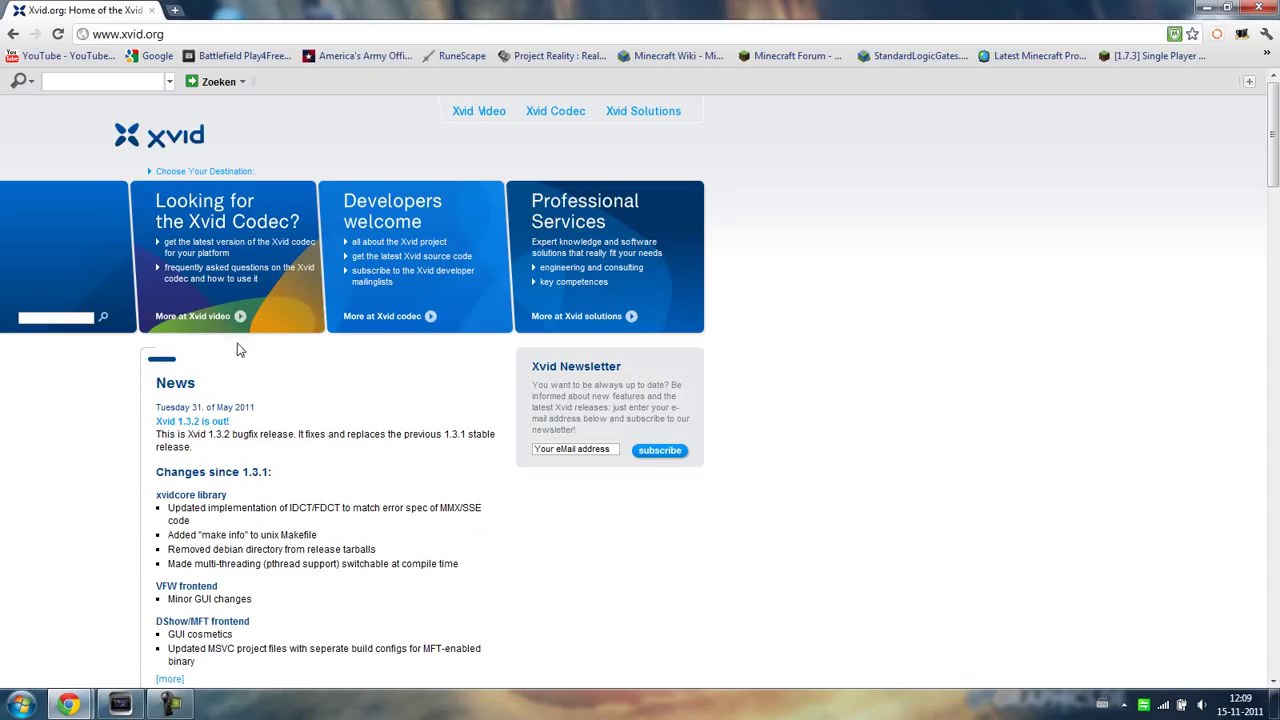
mouse_move(212, 224)
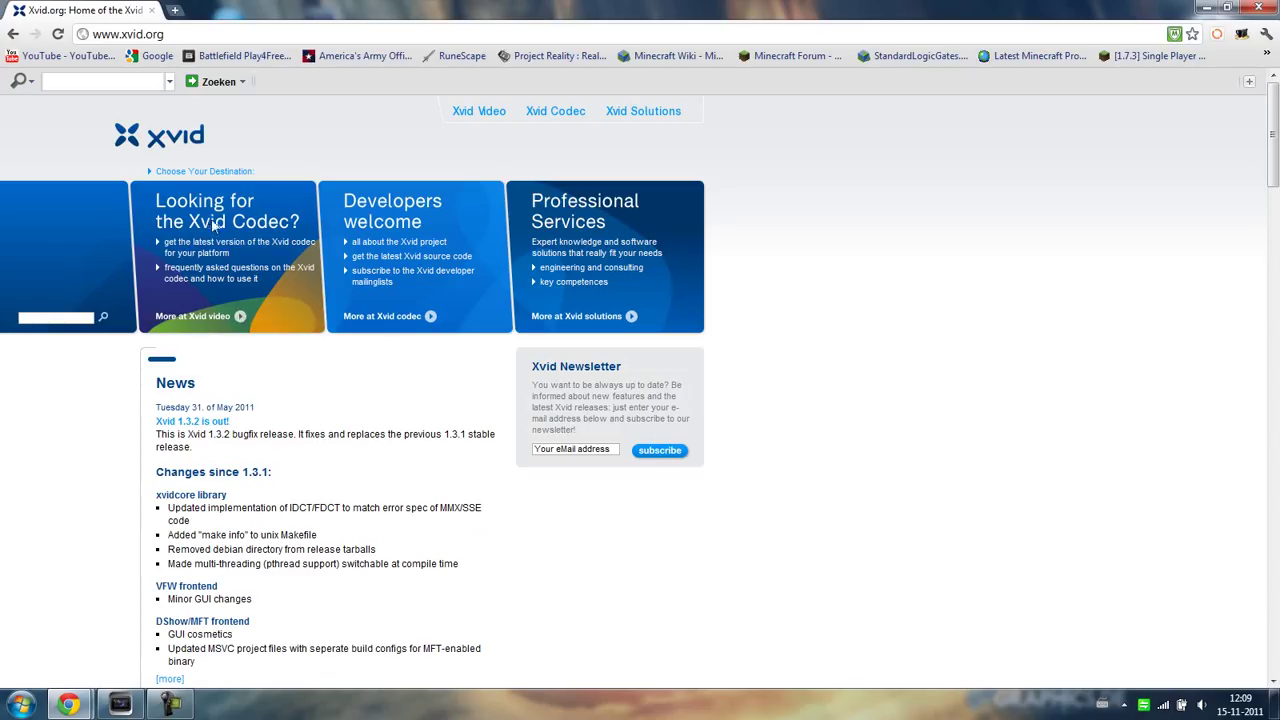
mouse_move(204, 318)
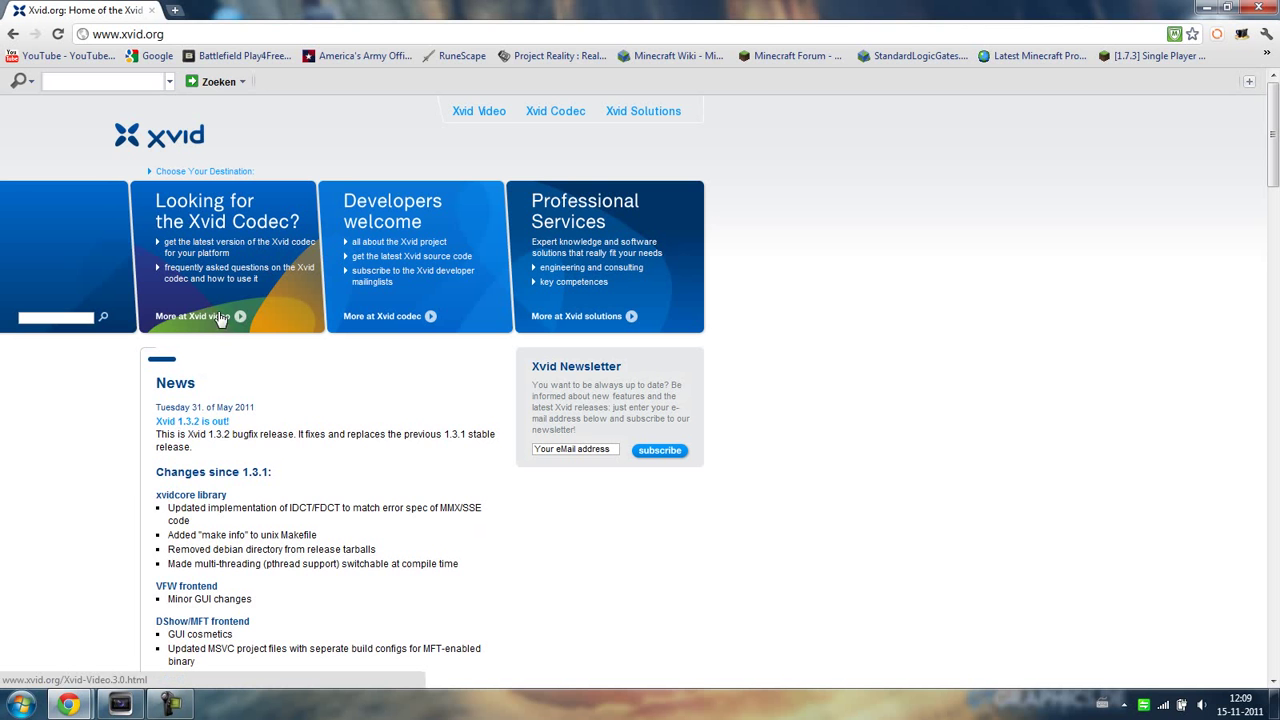
left_click(18, 704)
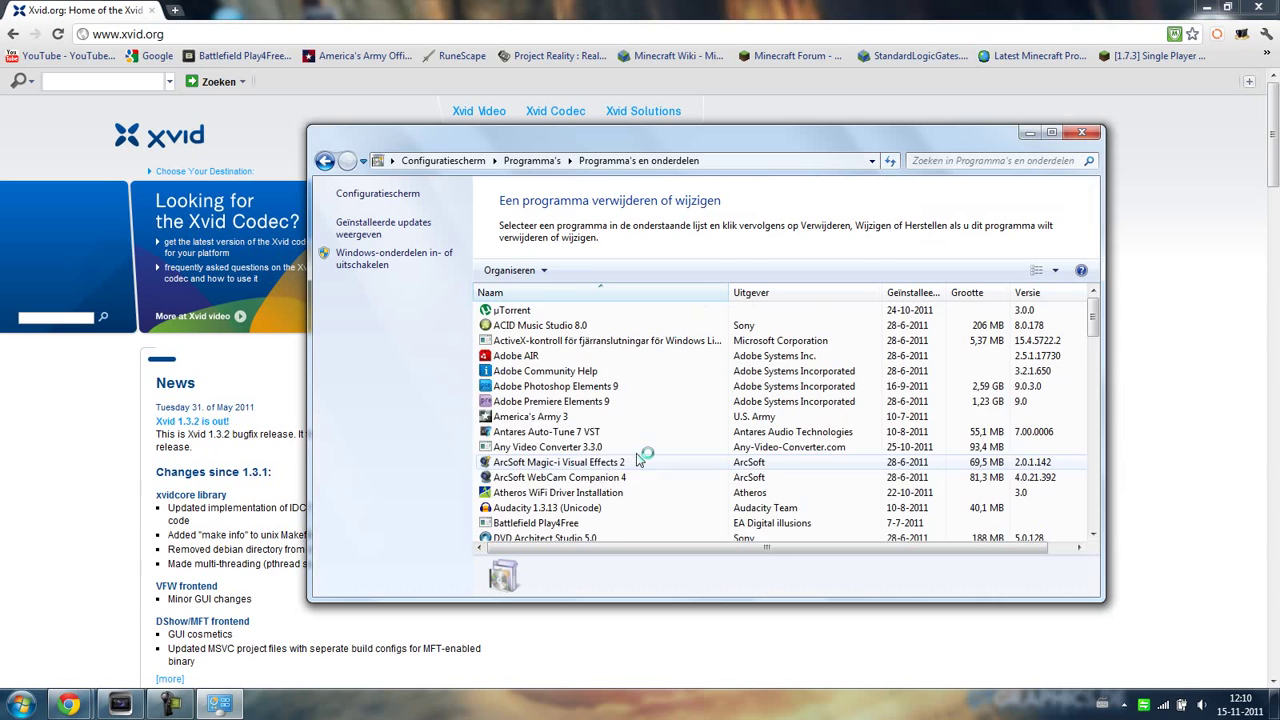
- Select Xvid Video Codec in Programs and Features to confirm version 1.3.2, then close the list
scroll("down", 3)
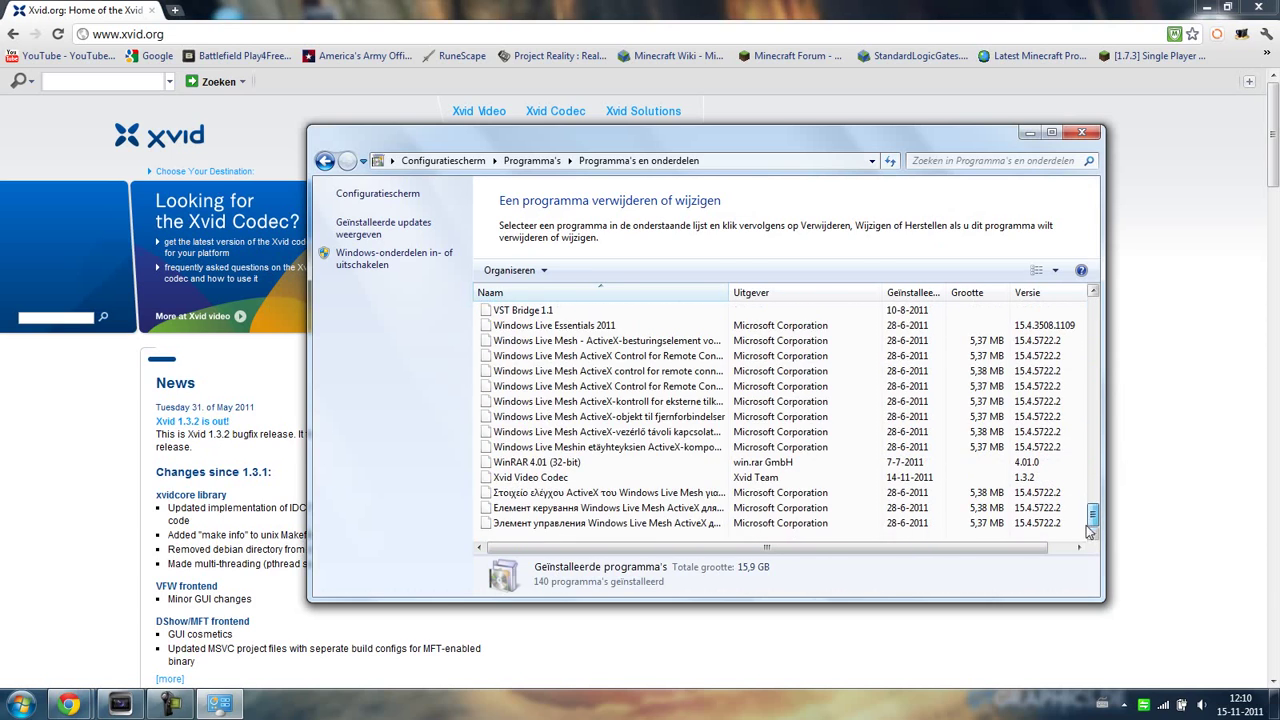
left_click(530, 476)
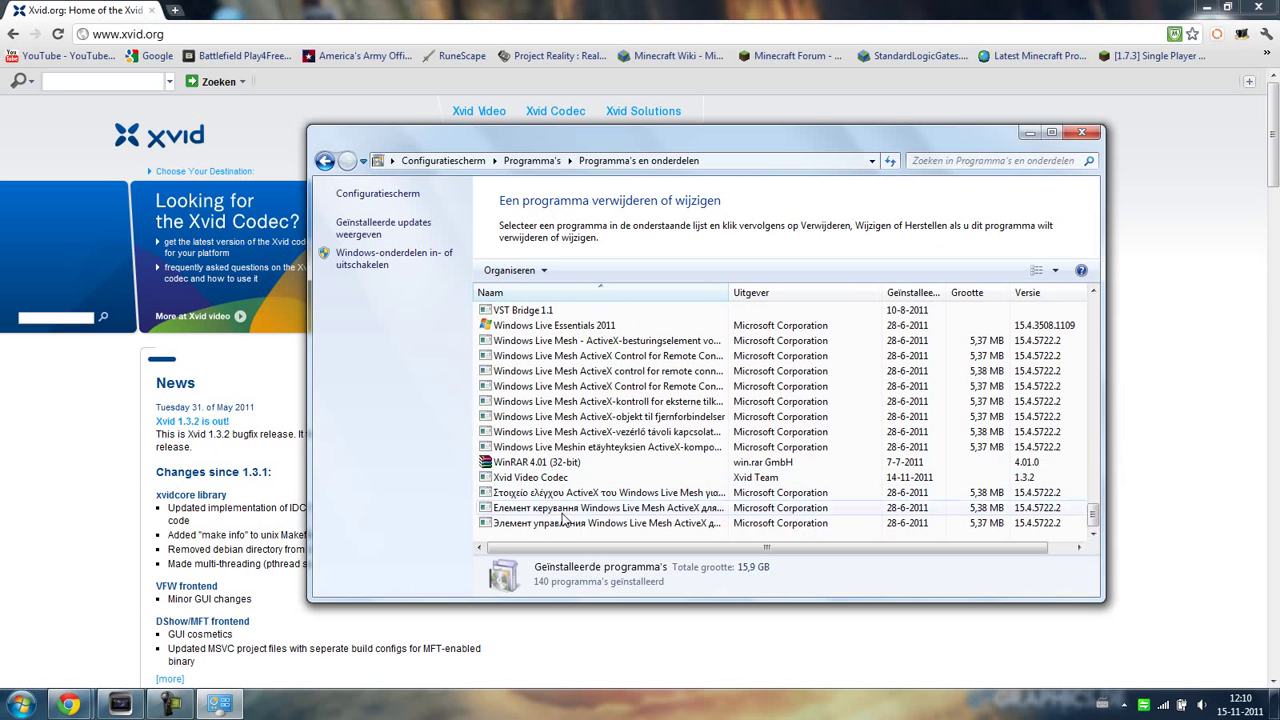
left_click(600, 492)
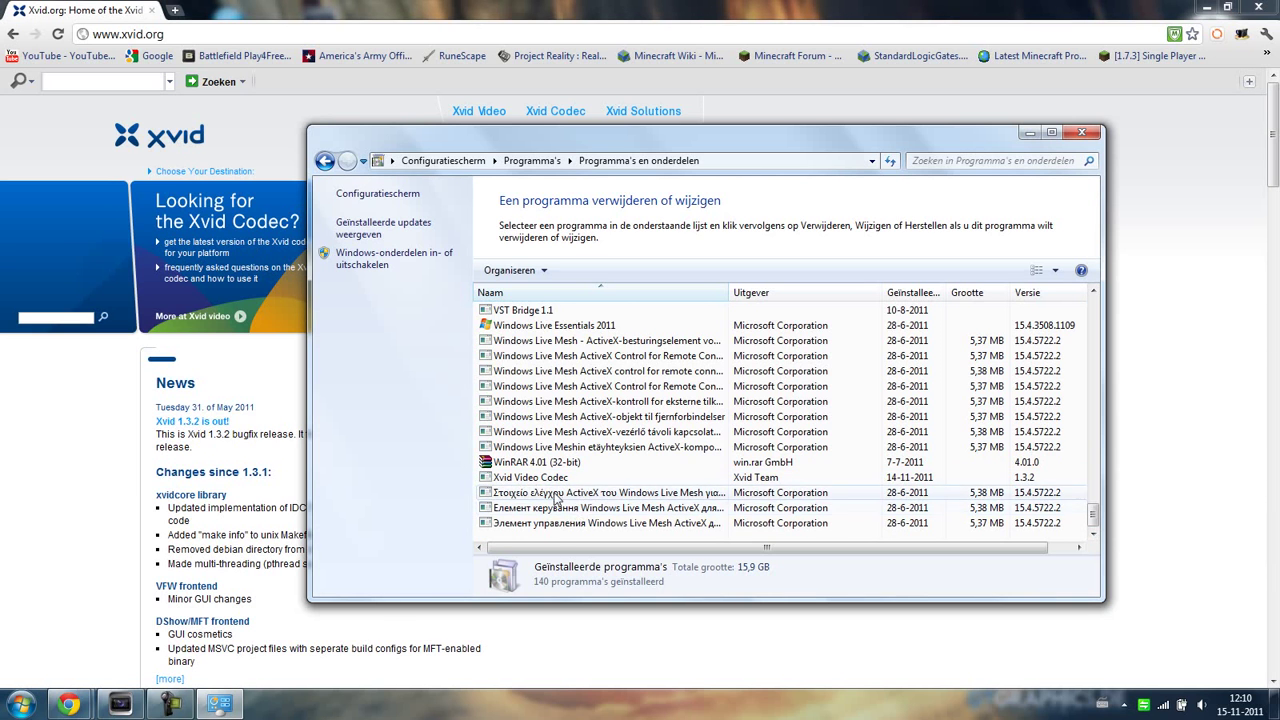
left_click(530, 476)
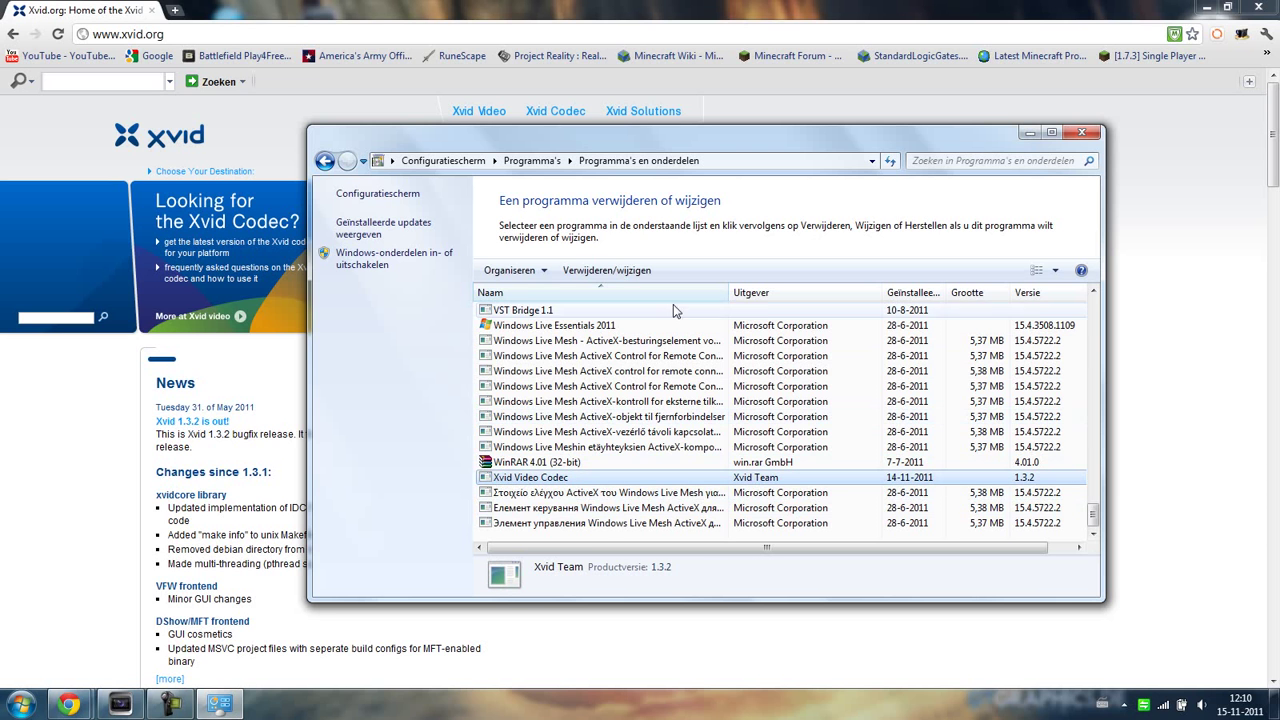
left_click(530, 476)
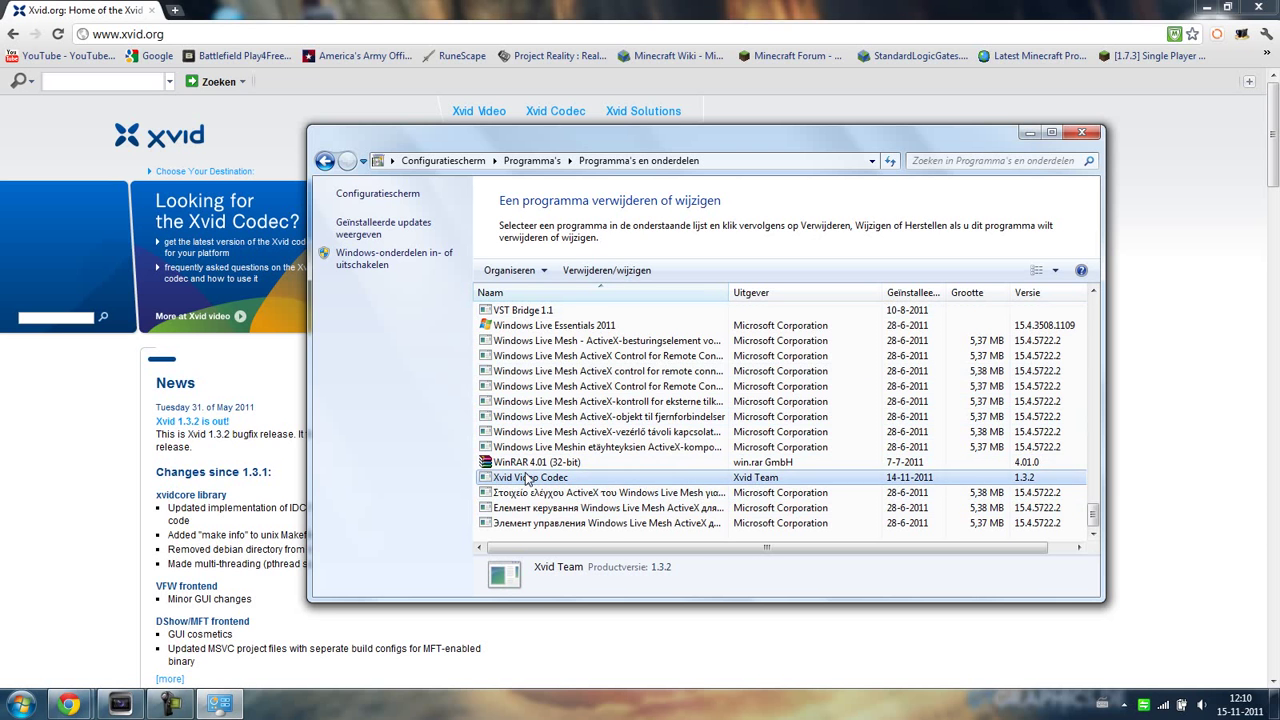
left_click(1080, 132)
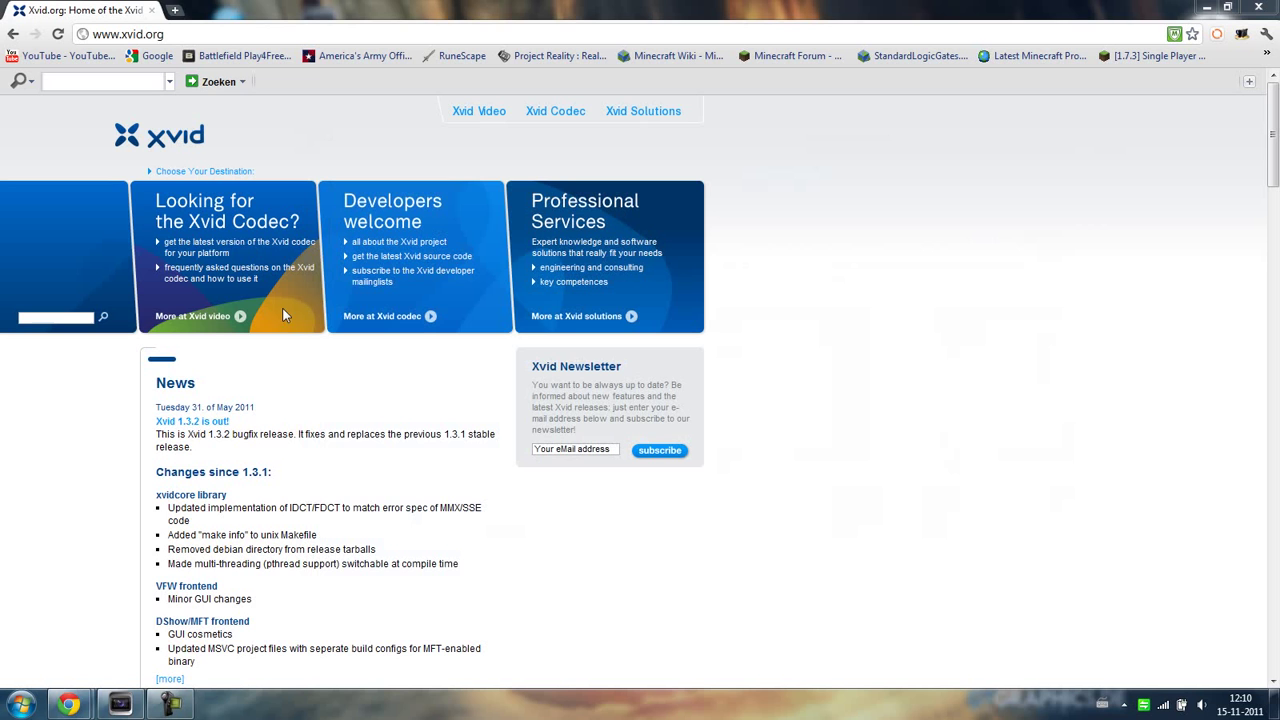
mouse_move(236, 248)
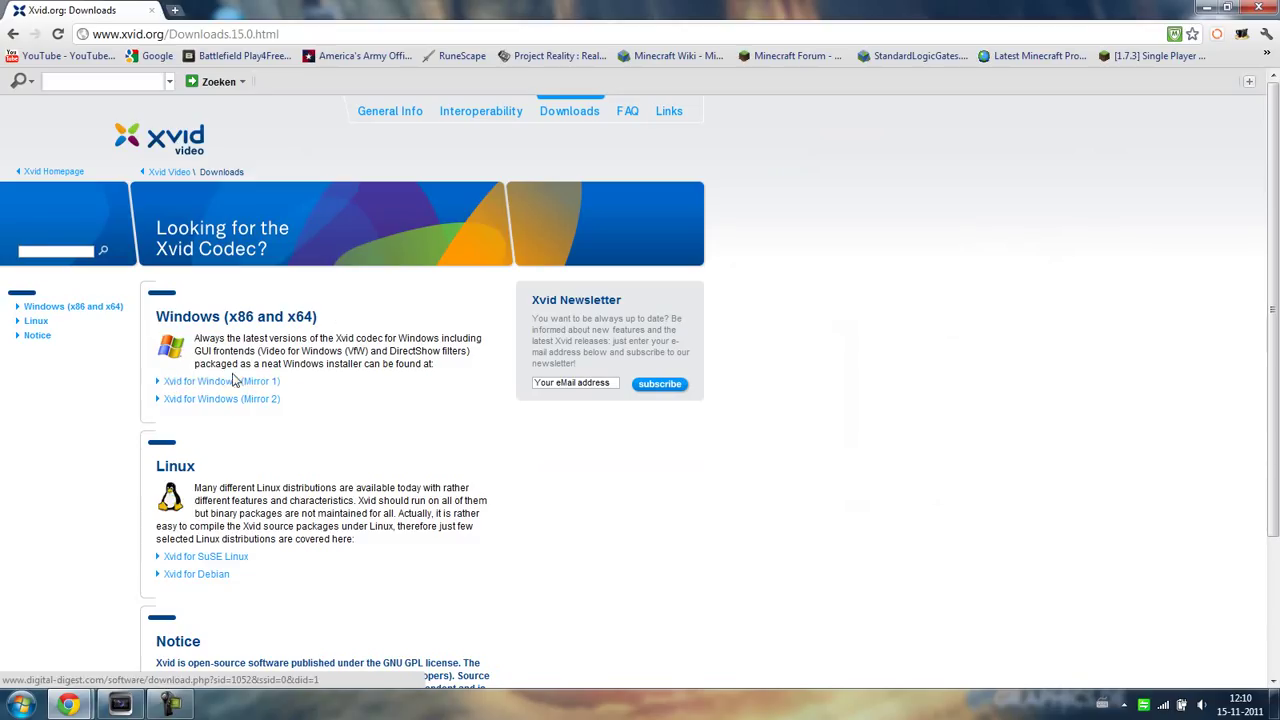
mouse_move(42, 644)
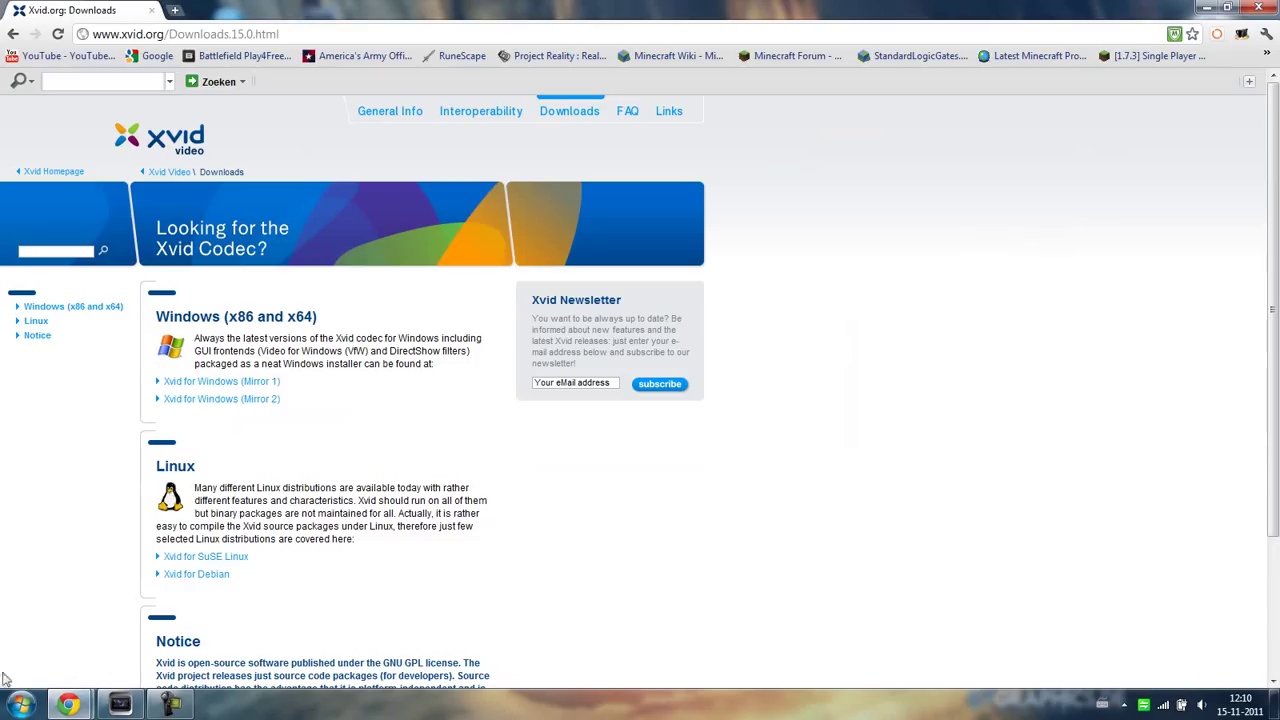
mouse_move(536, 432)
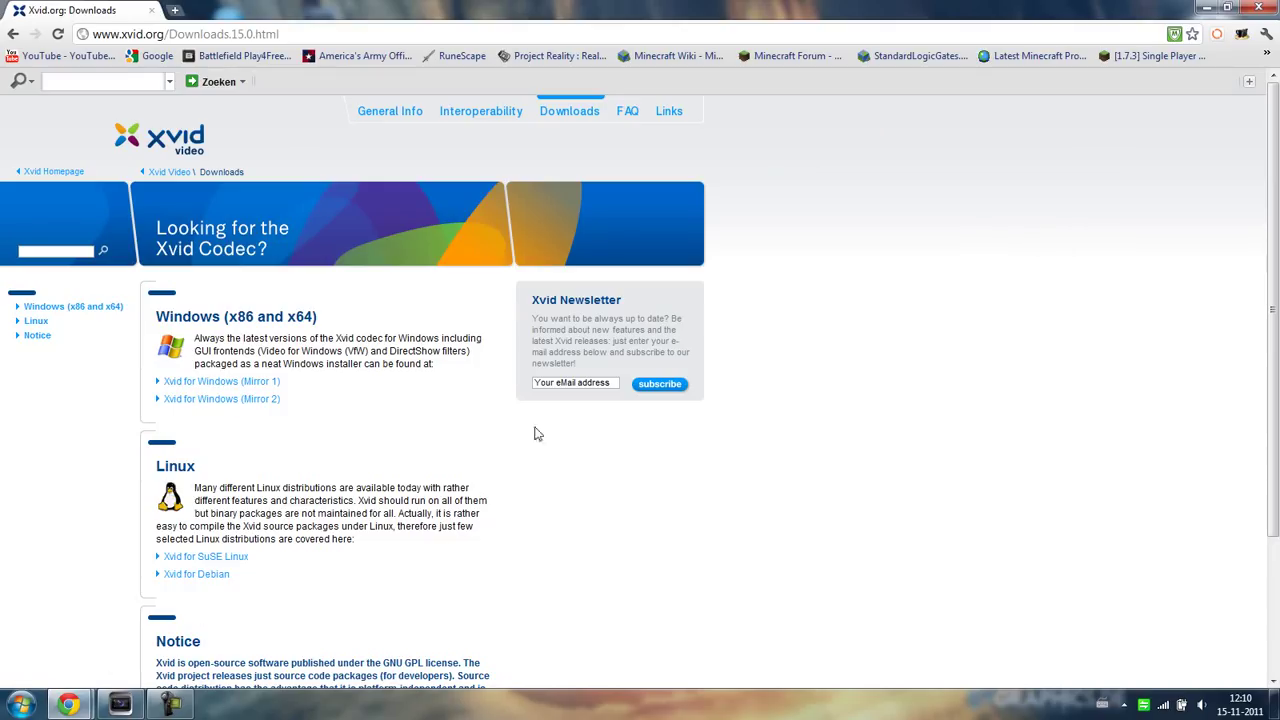
mouse_move(164, 578)
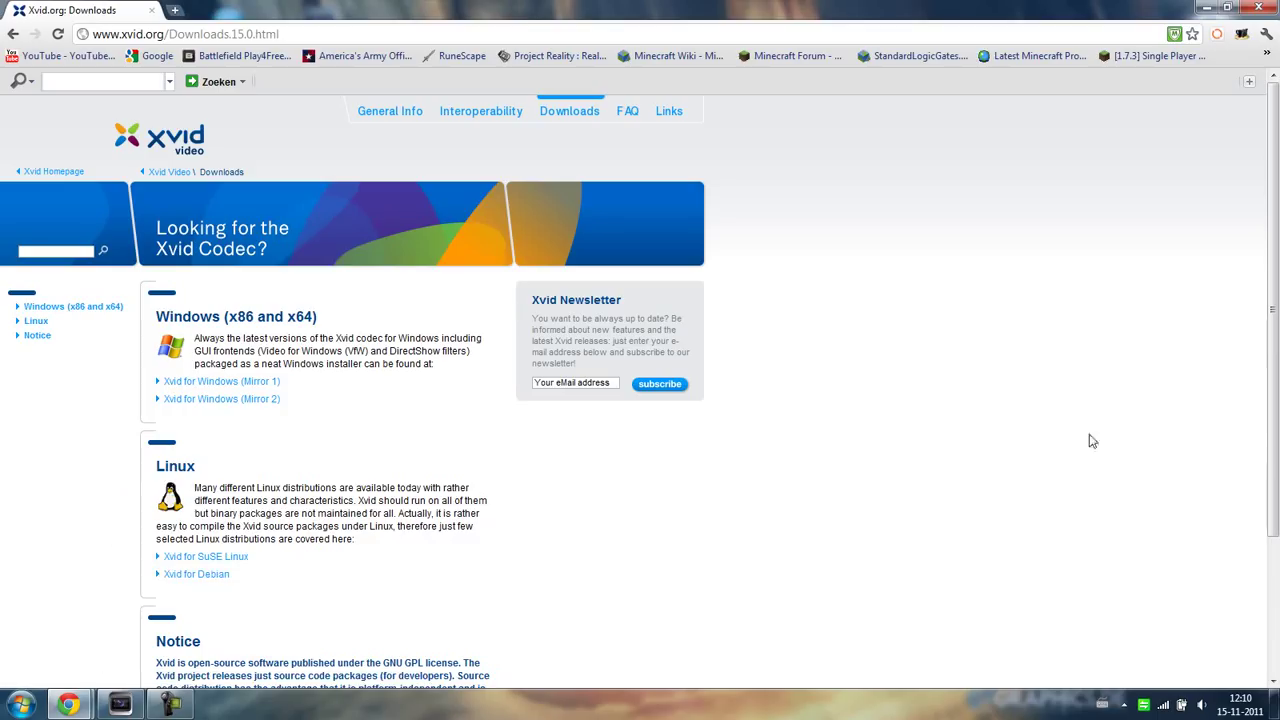
mouse_move(882, 440)
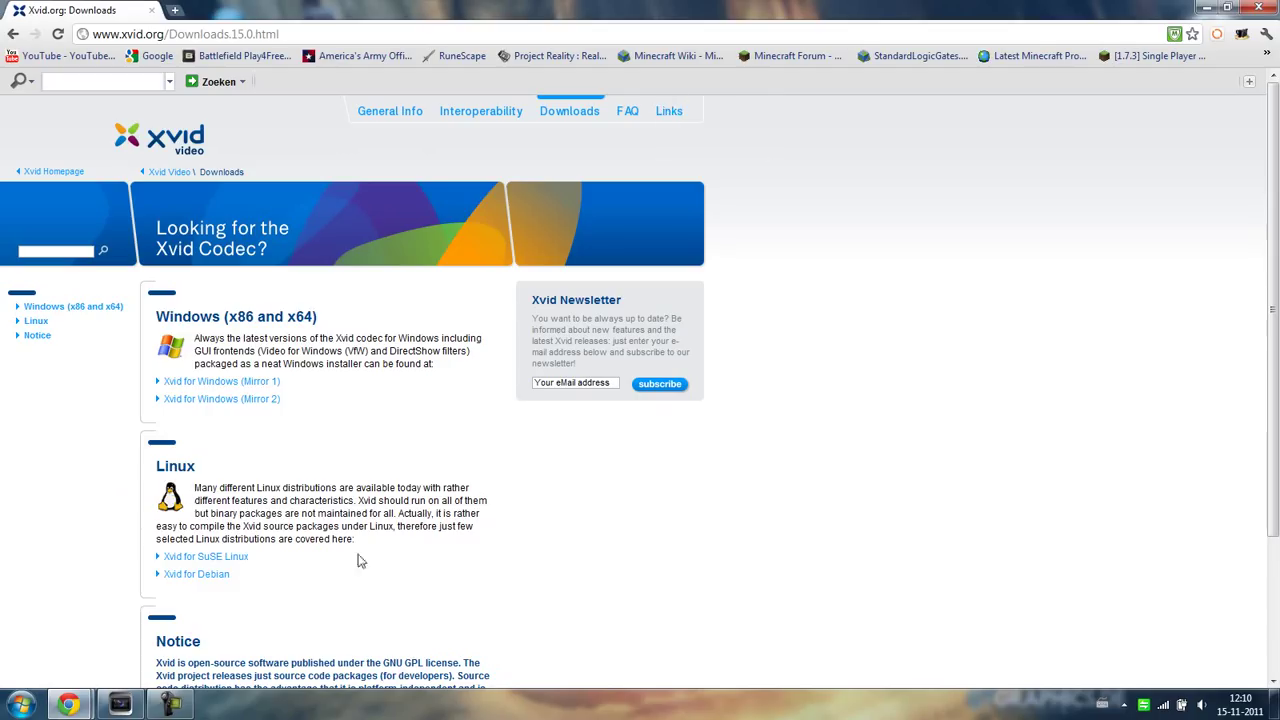
- Launch Camtasia Recorder from the Start menu and review its Capture and Tools menus
left_click(20, 704)
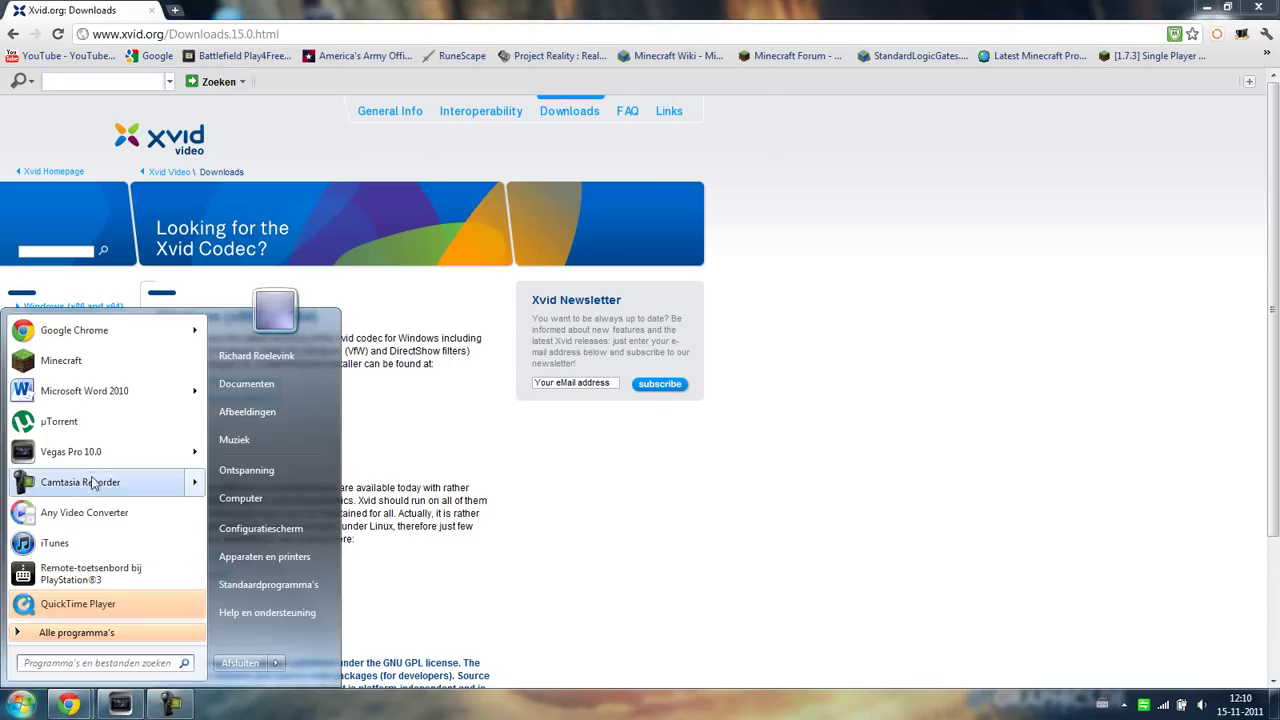
left_click(80, 482)
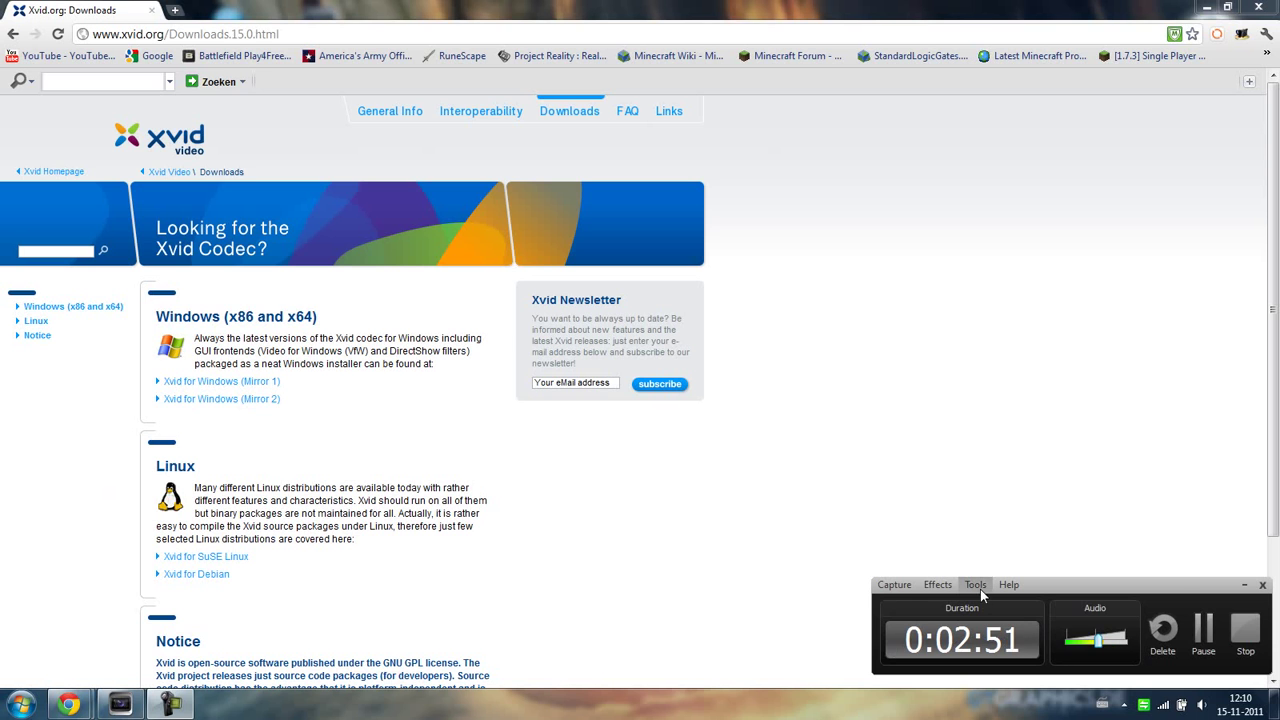
left_click(892, 584)
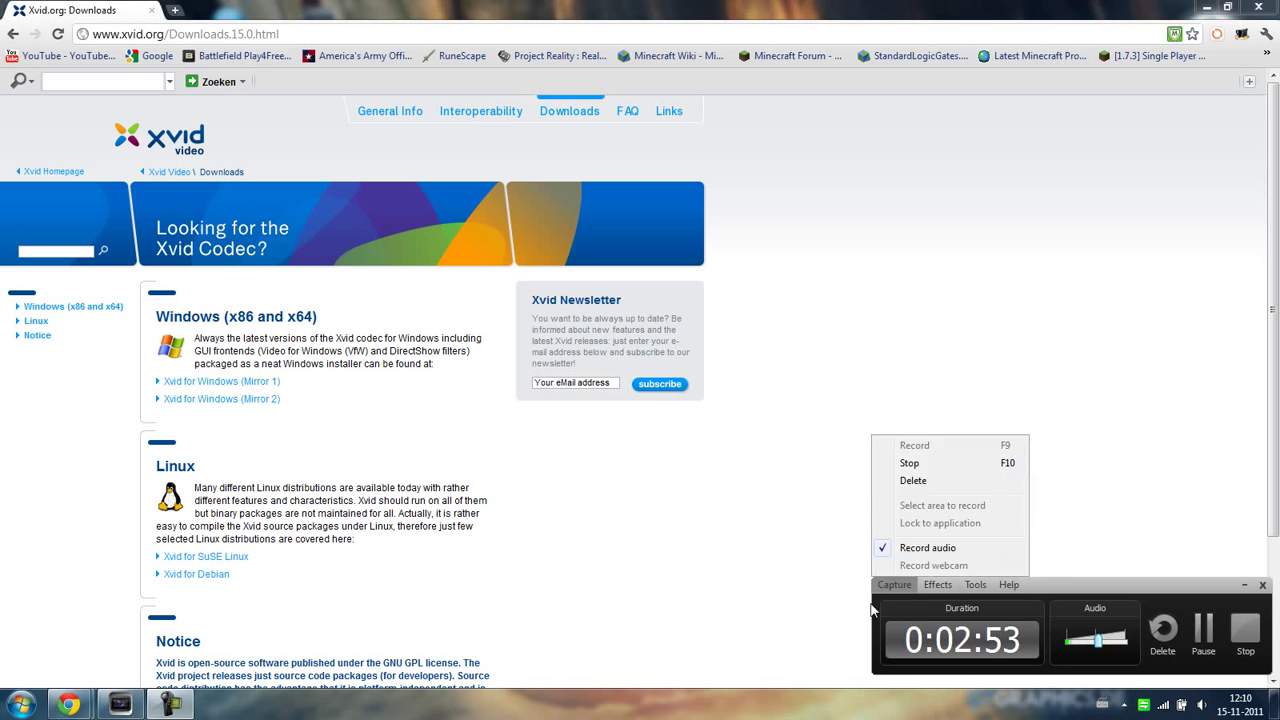
left_click(974, 584)
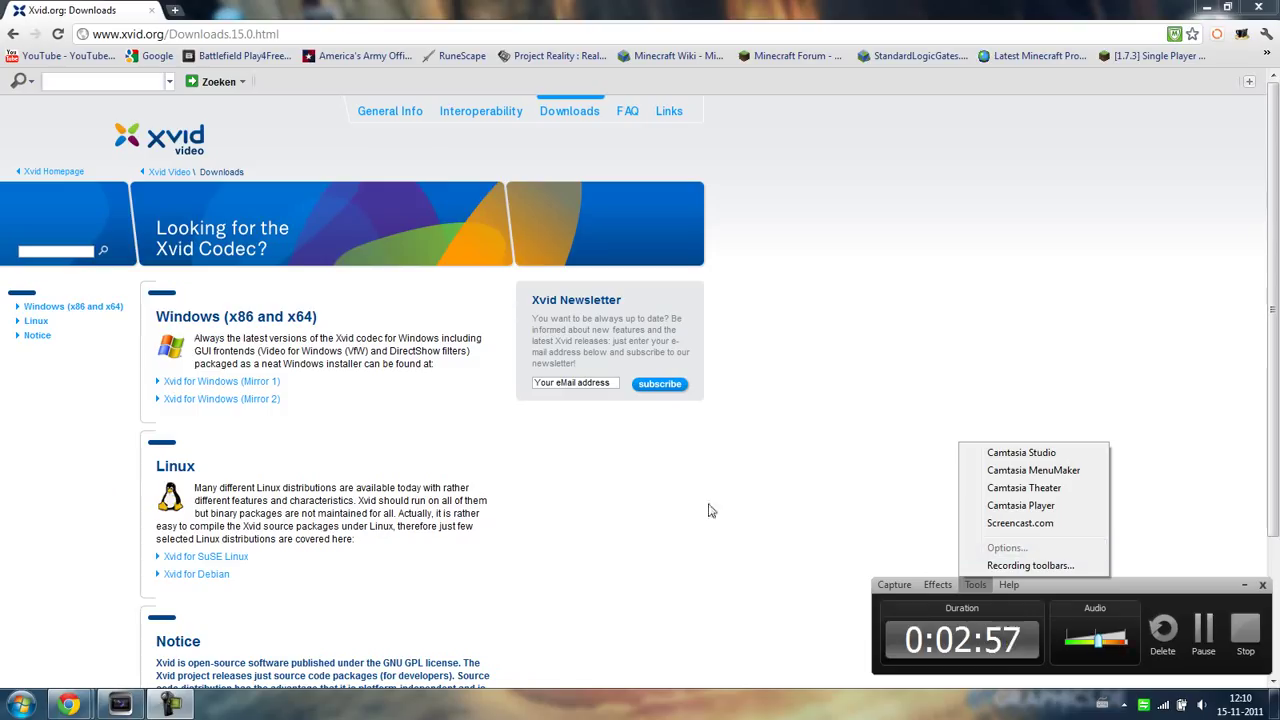
mouse_move(824, 516)
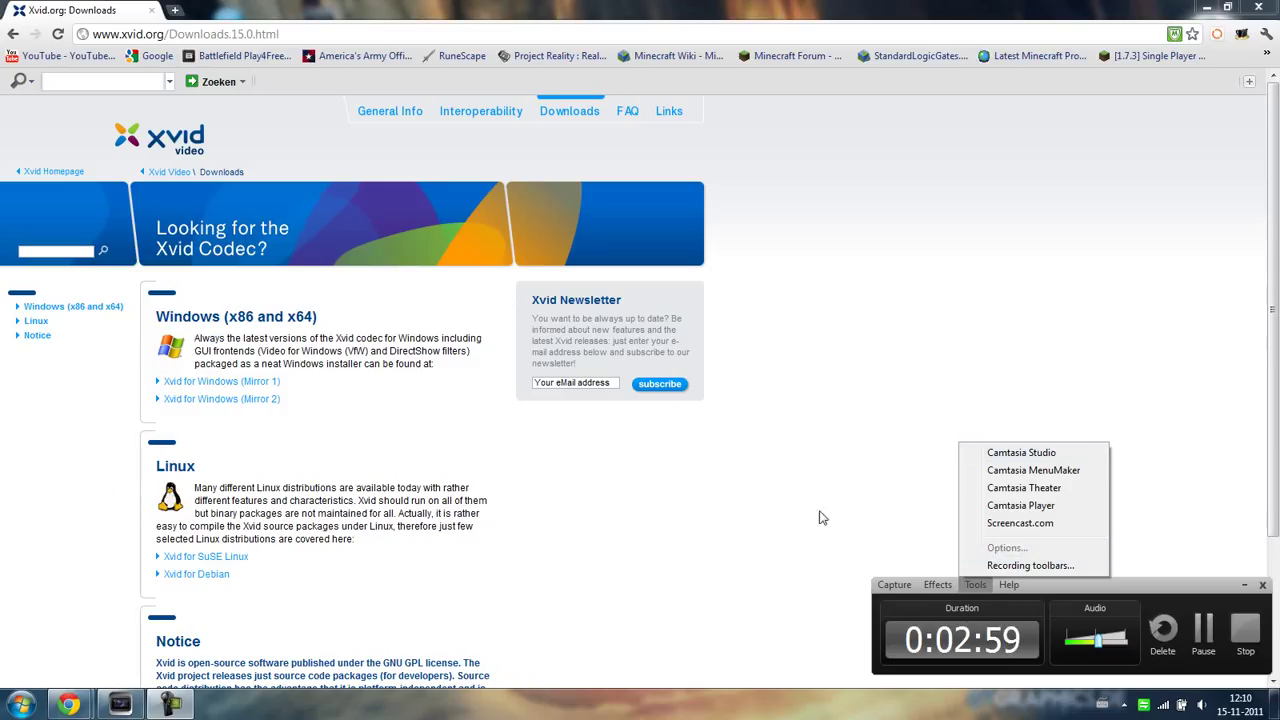
mouse_move(790, 448)
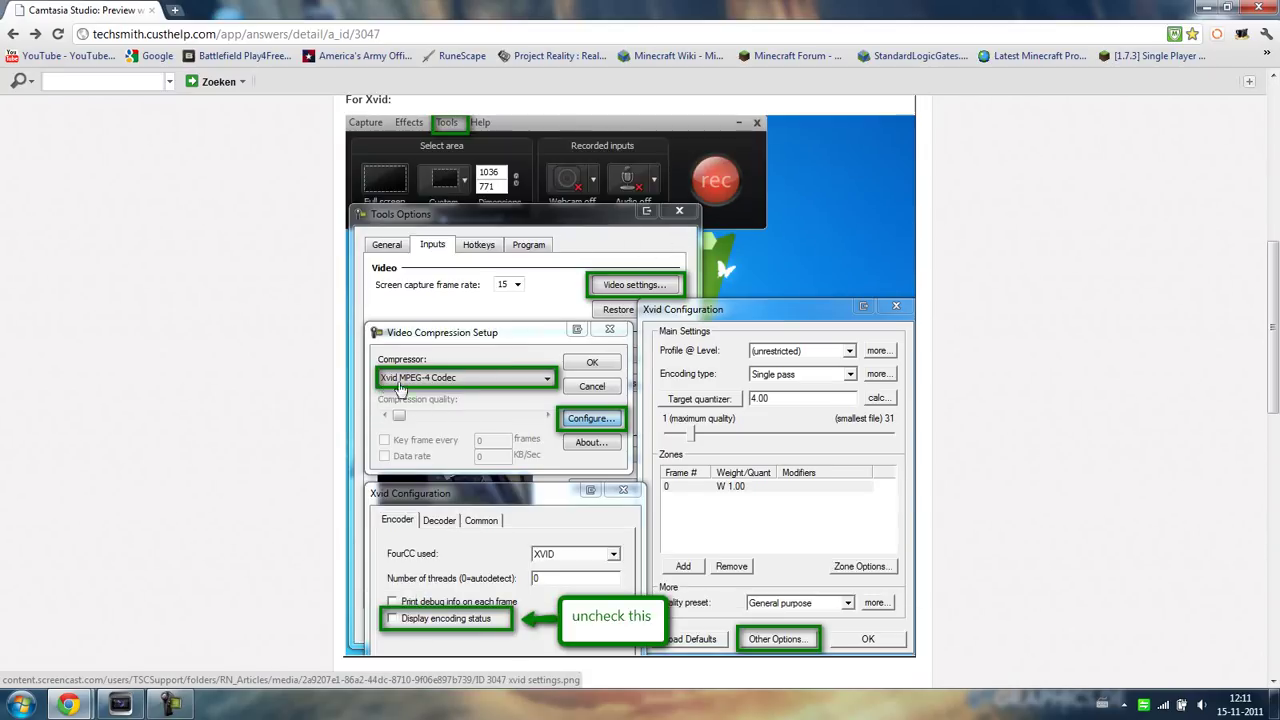
mouse_move(504, 392)
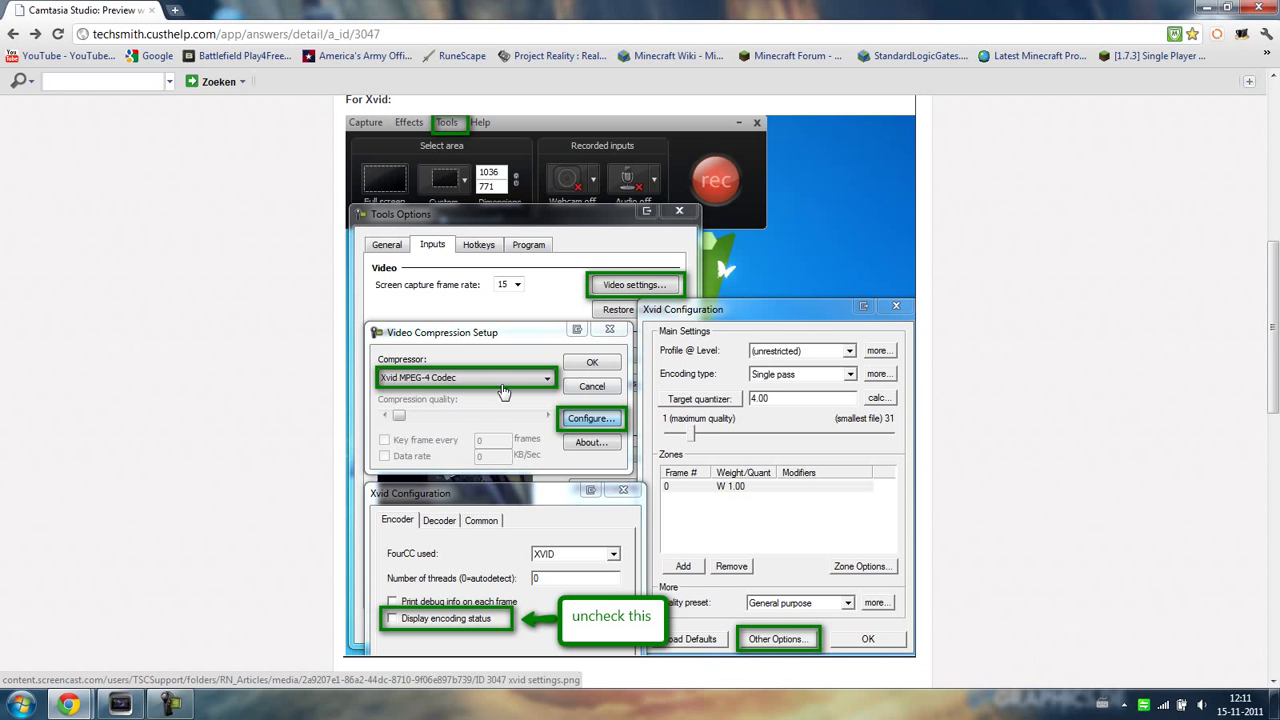
mouse_move(782, 572)
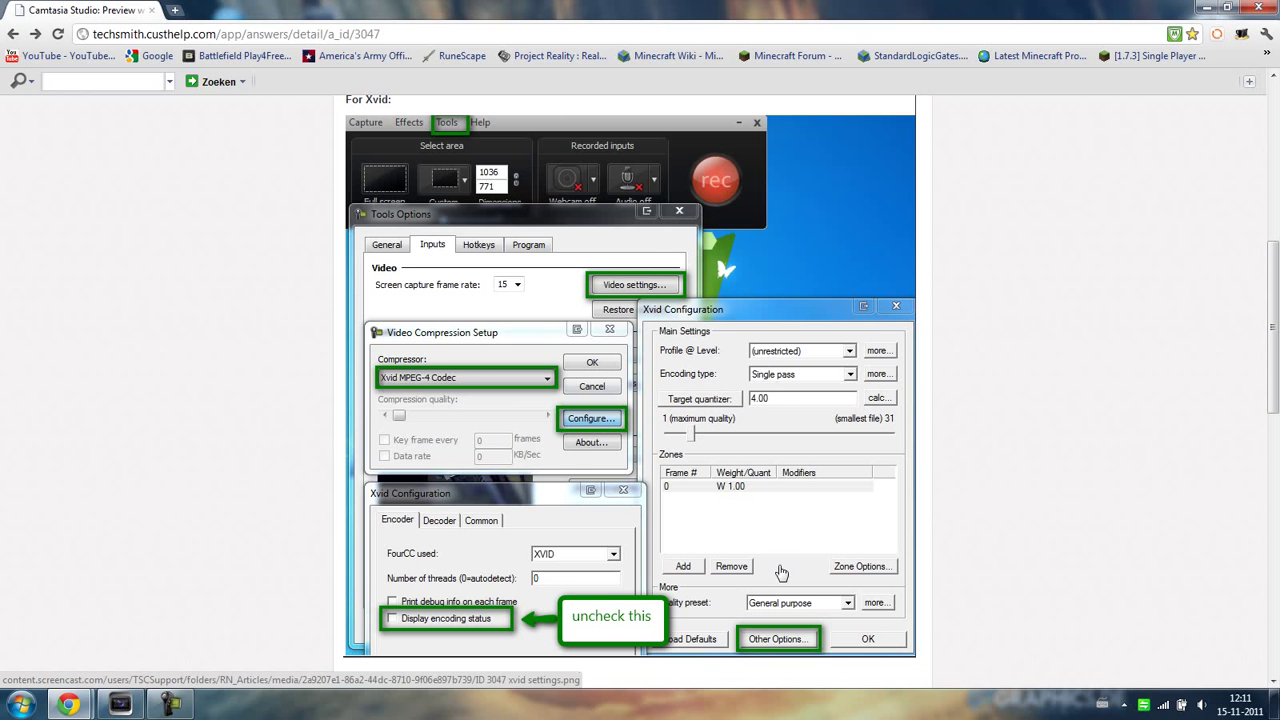
- Scroll the Xvid settings article down to the 'Also be sure to check this box' screenshot
scroll("down", 3)
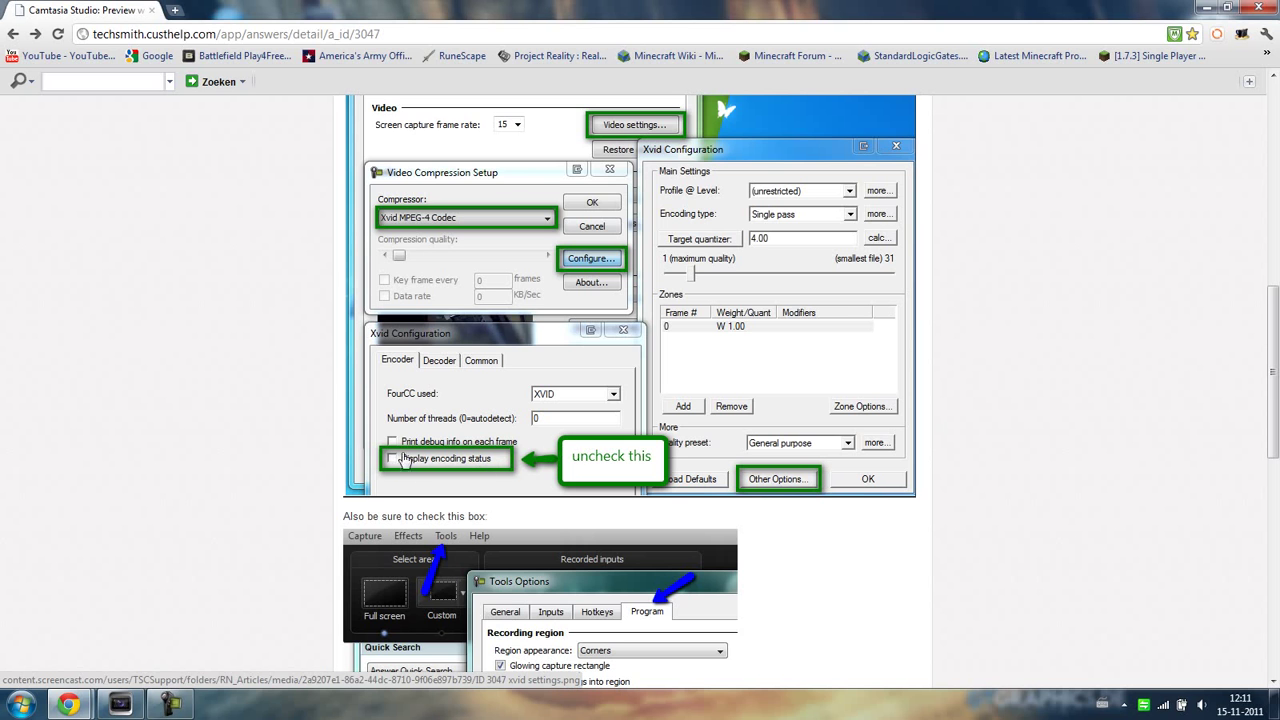
scroll("down", 3)
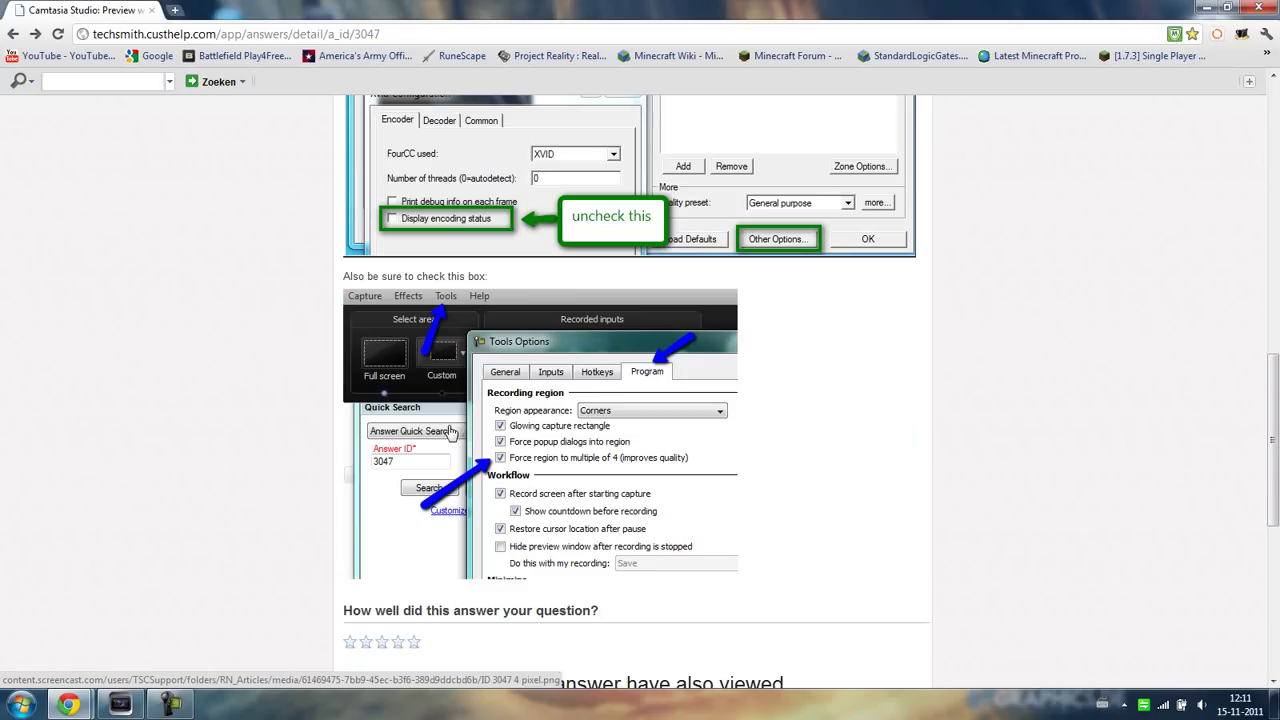
mouse_move(548, 336)
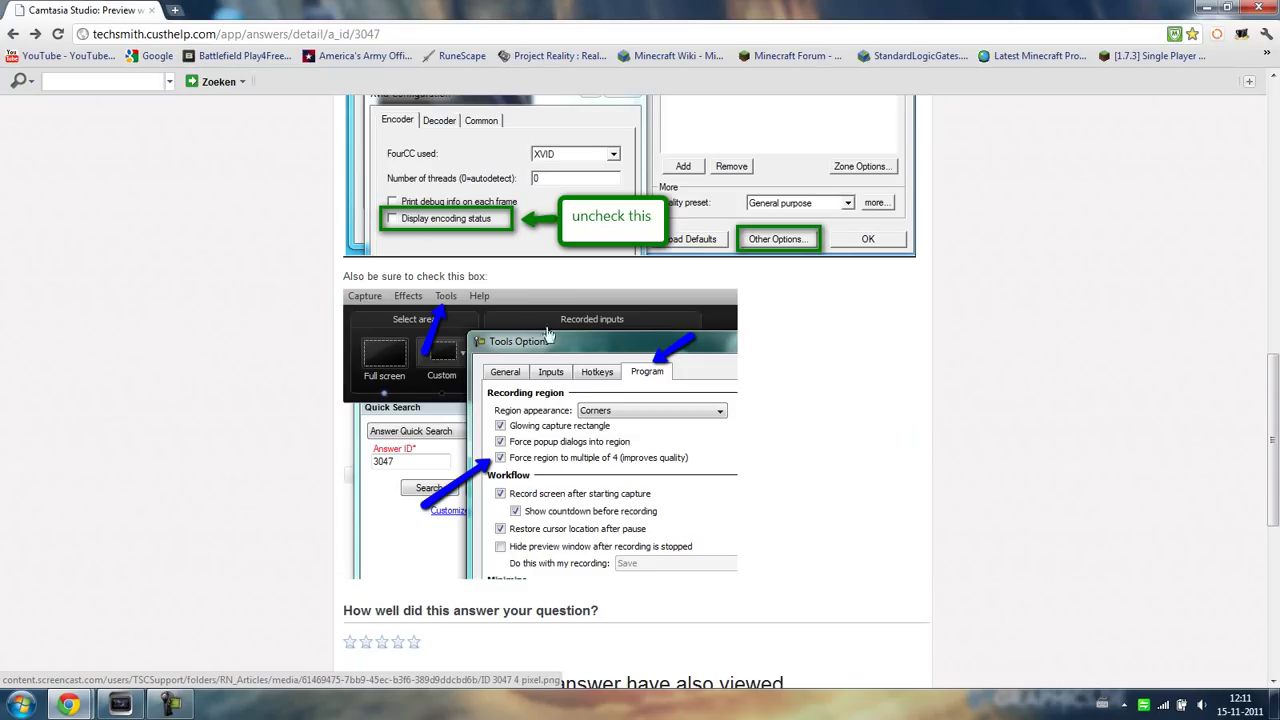
mouse_move(556, 478)
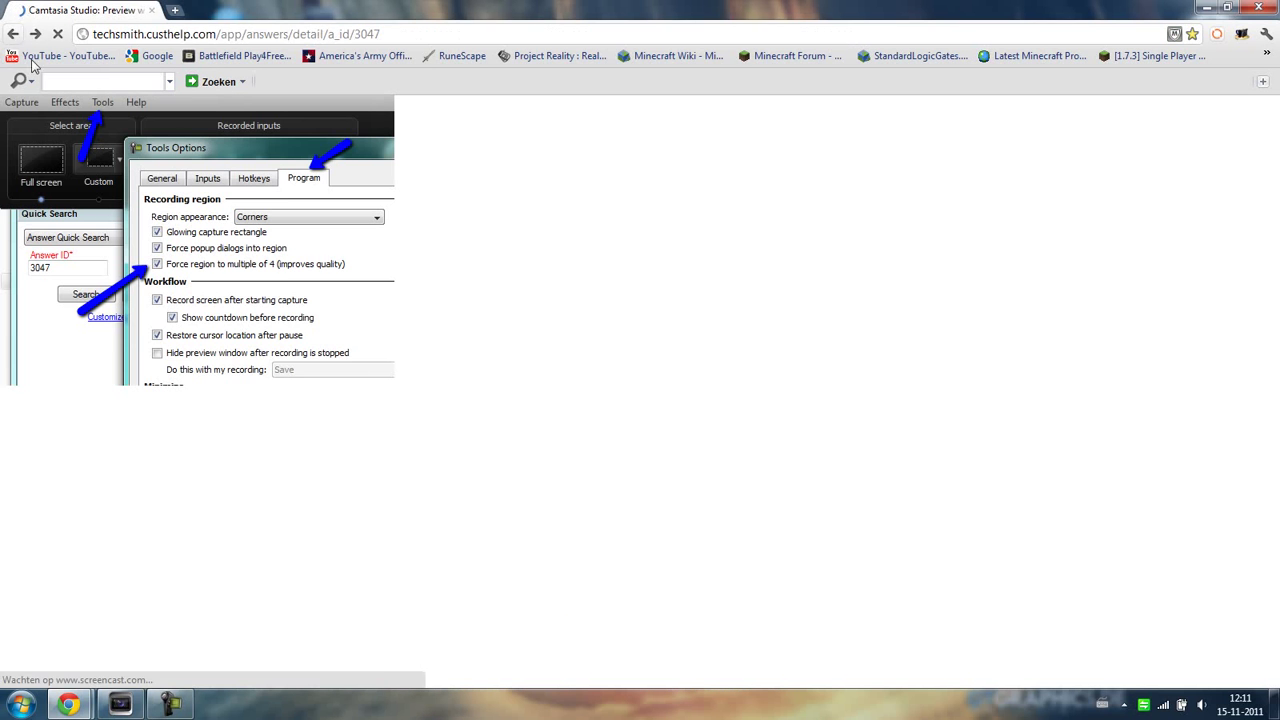
scroll("down", 3)
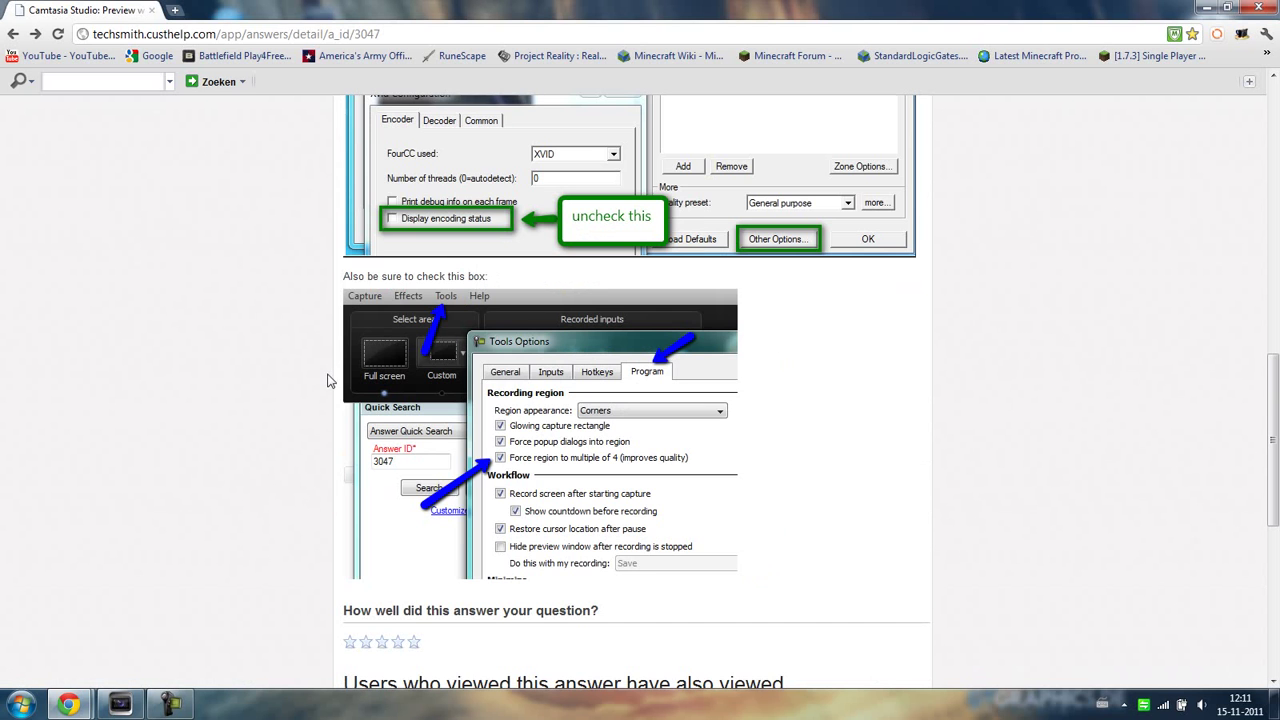
mouse_move(296, 384)
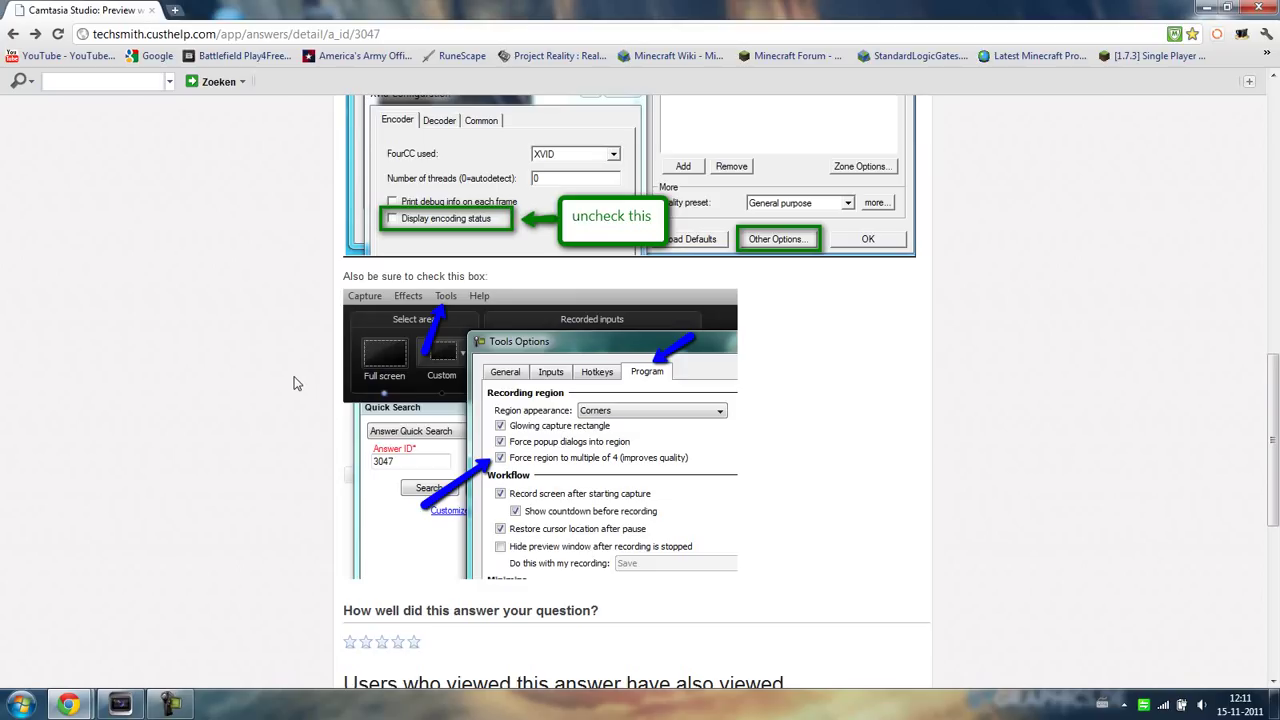
mouse_move(764, 348)
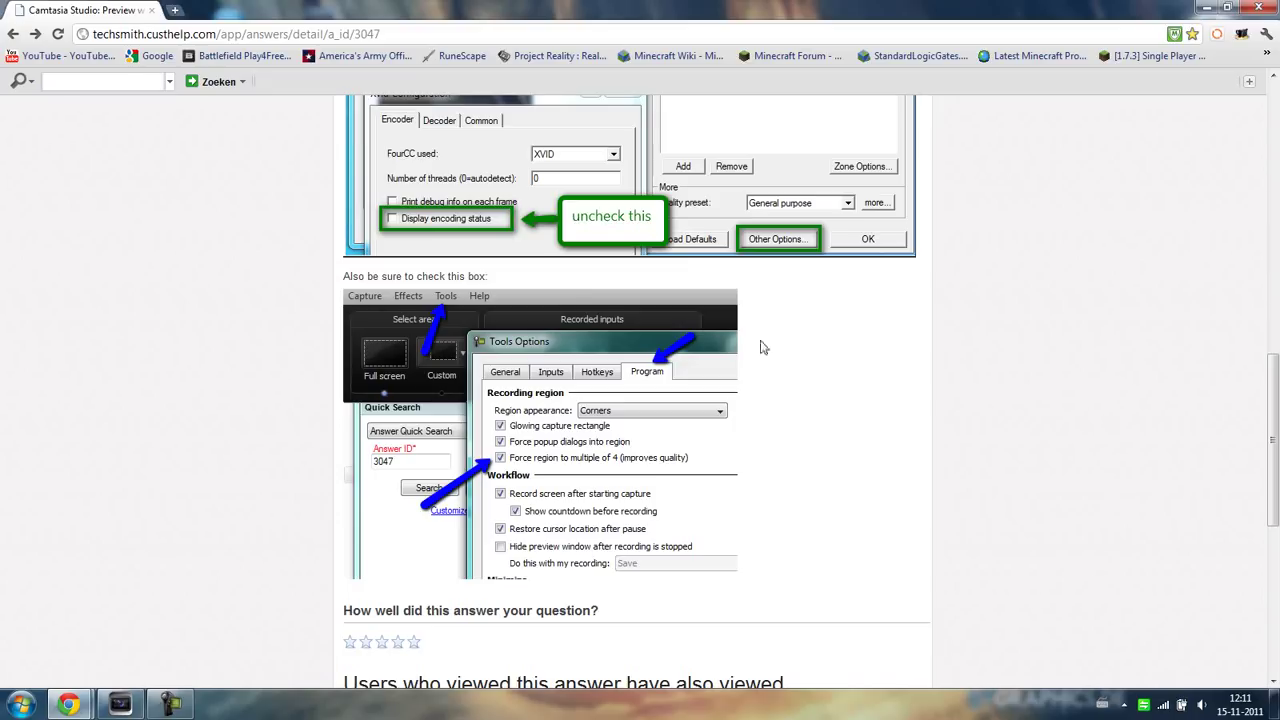